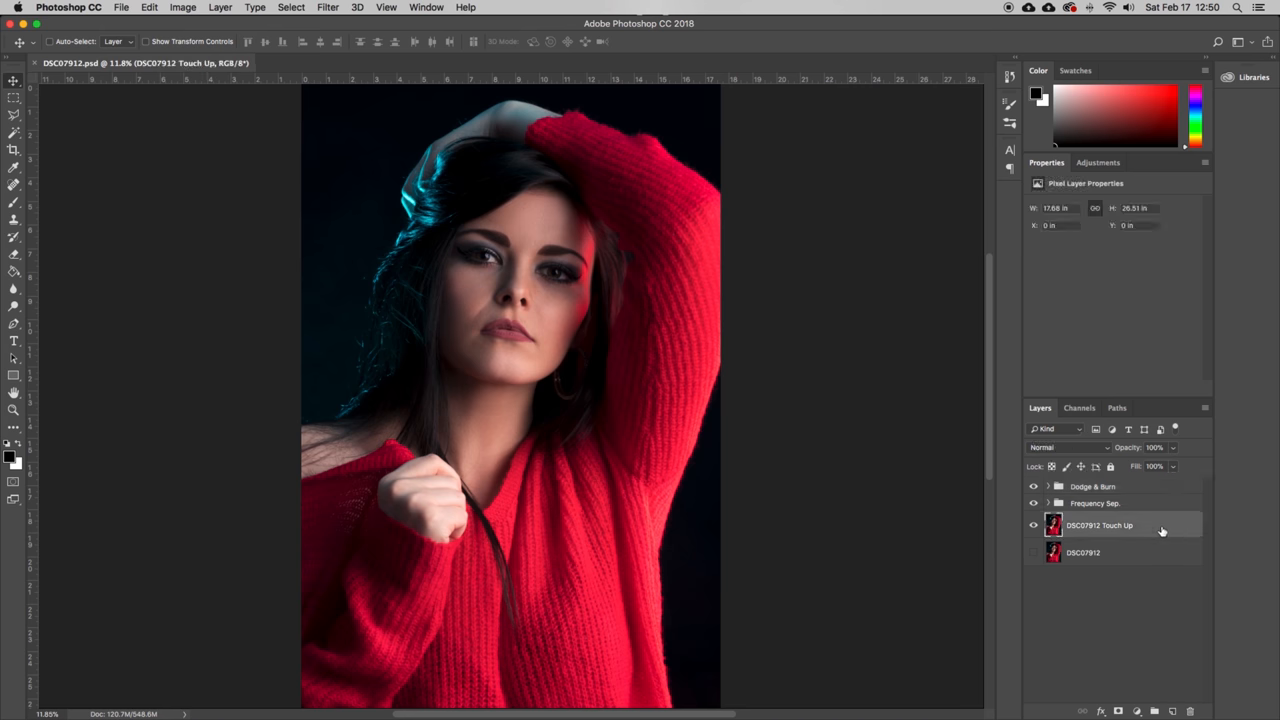
- Stamp the visible layers into a new top layer named Liquify
{"action": "left_click", "coordinate": [1096, 504]}
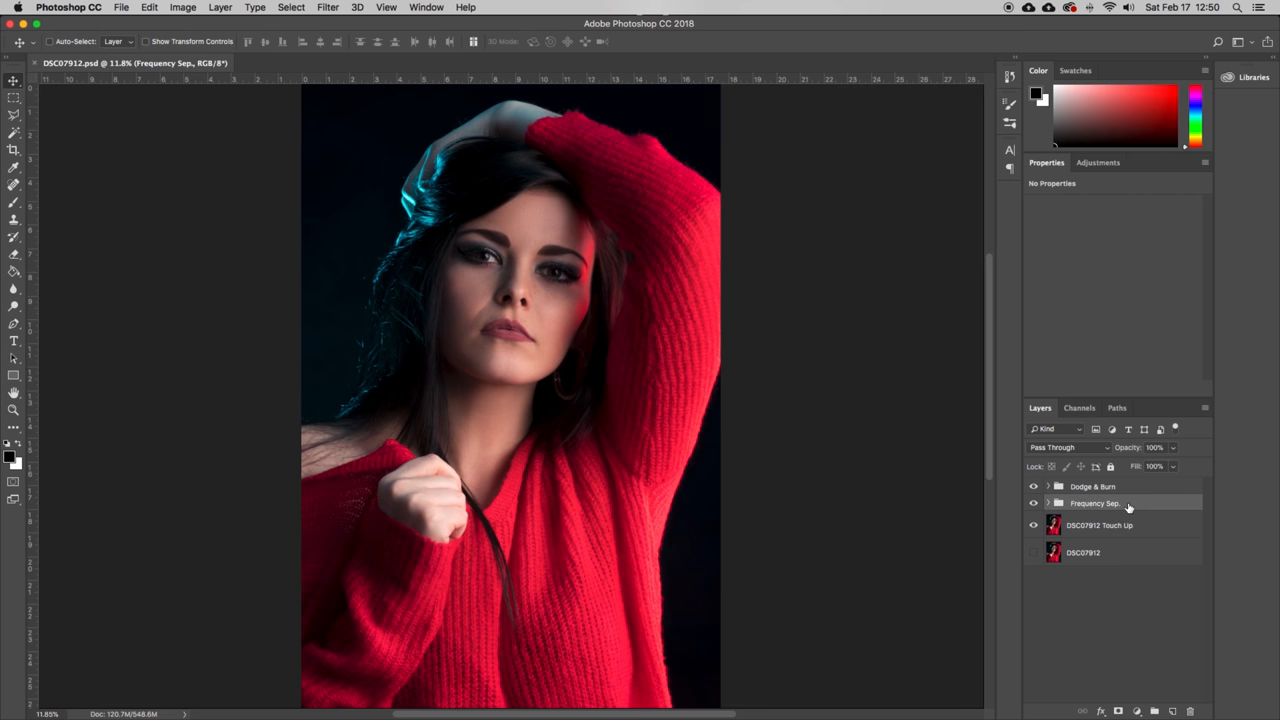
{"action": "left_click", "coordinate": [1092, 486]}
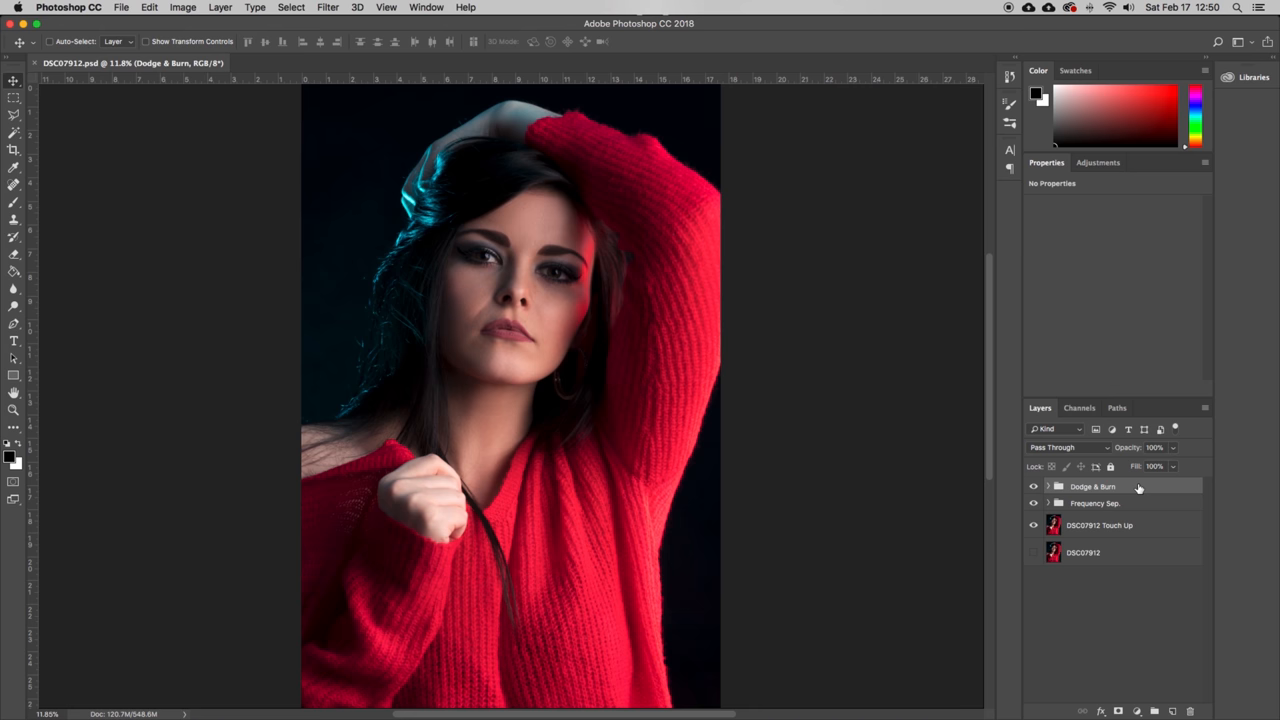
{"action": "mouse_move", "coordinate": [1132, 490]}
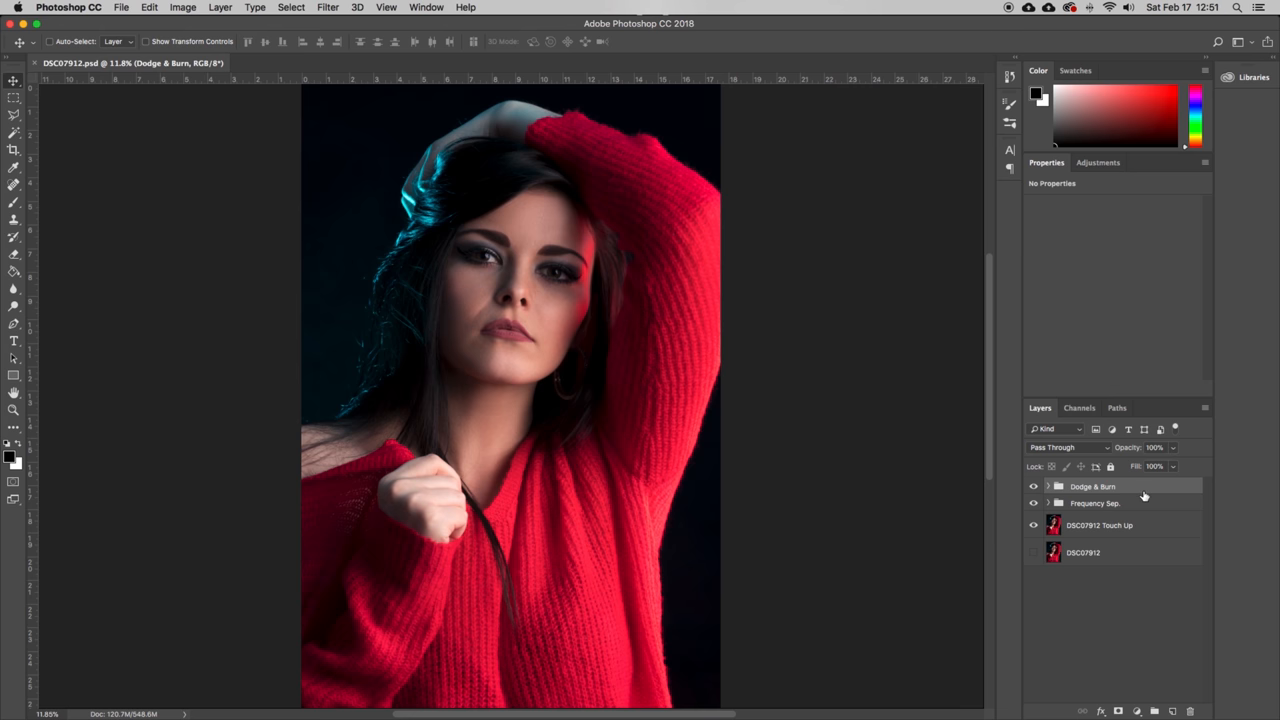
{"action": "mouse_move", "coordinate": [1156, 524]}
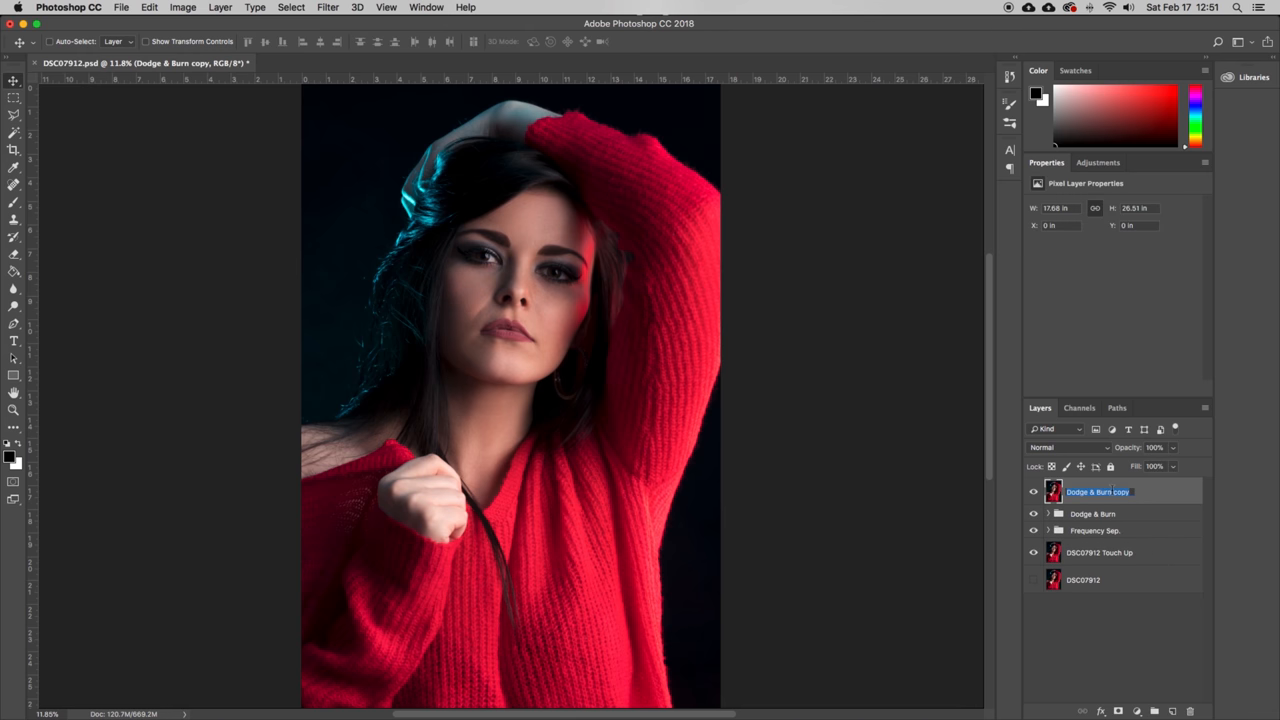
{"action": "type", "text": "Liquify"}
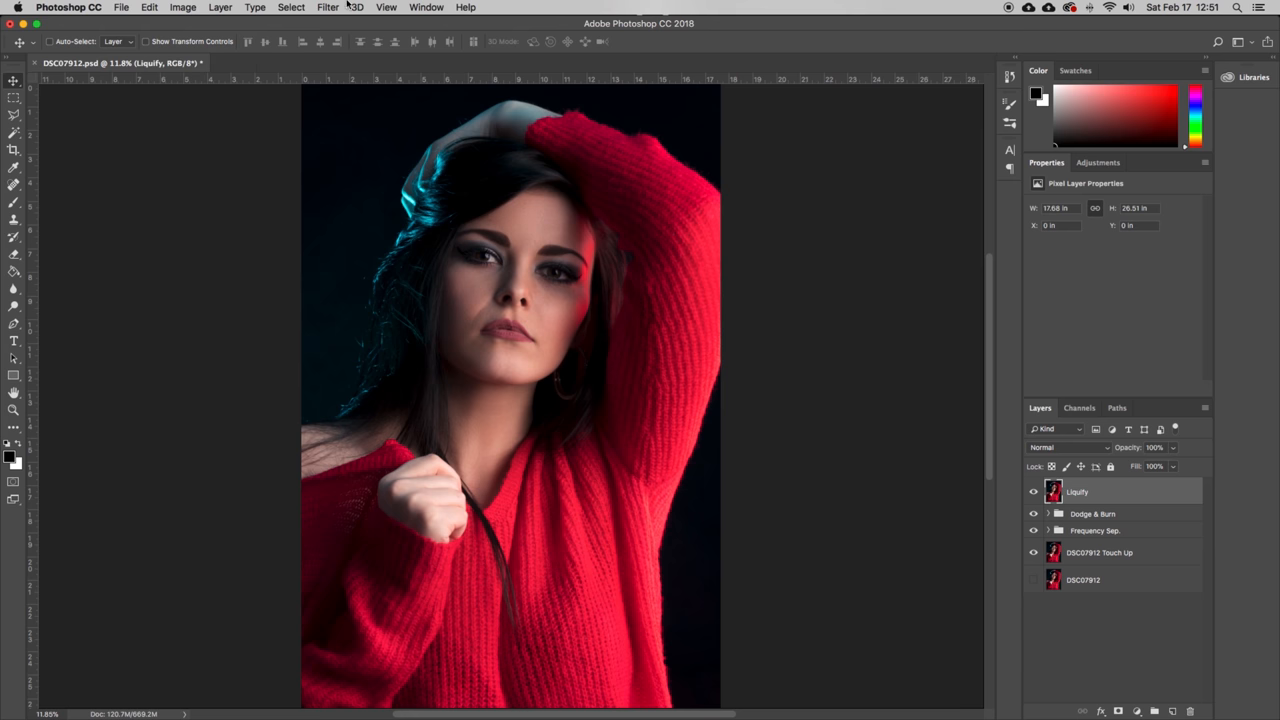
{"action": "left_click", "coordinate": [328, 8]}
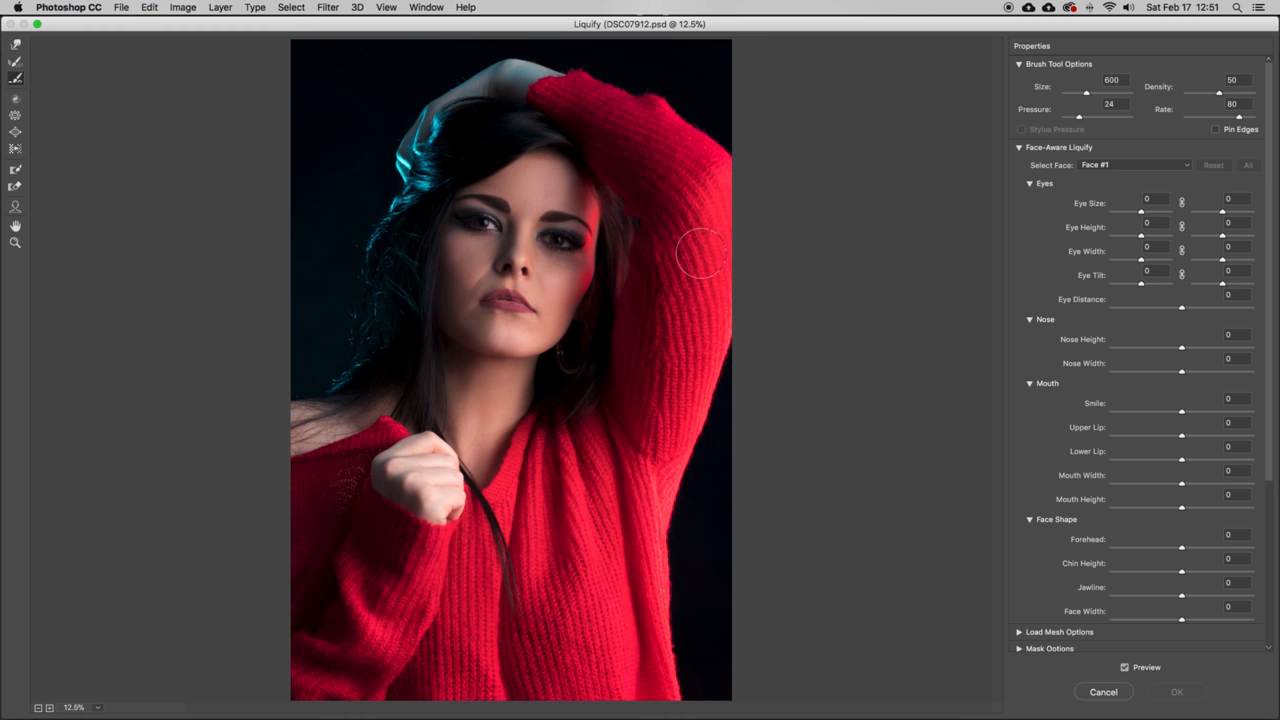
{"action": "mouse_move", "coordinate": [676, 492]}
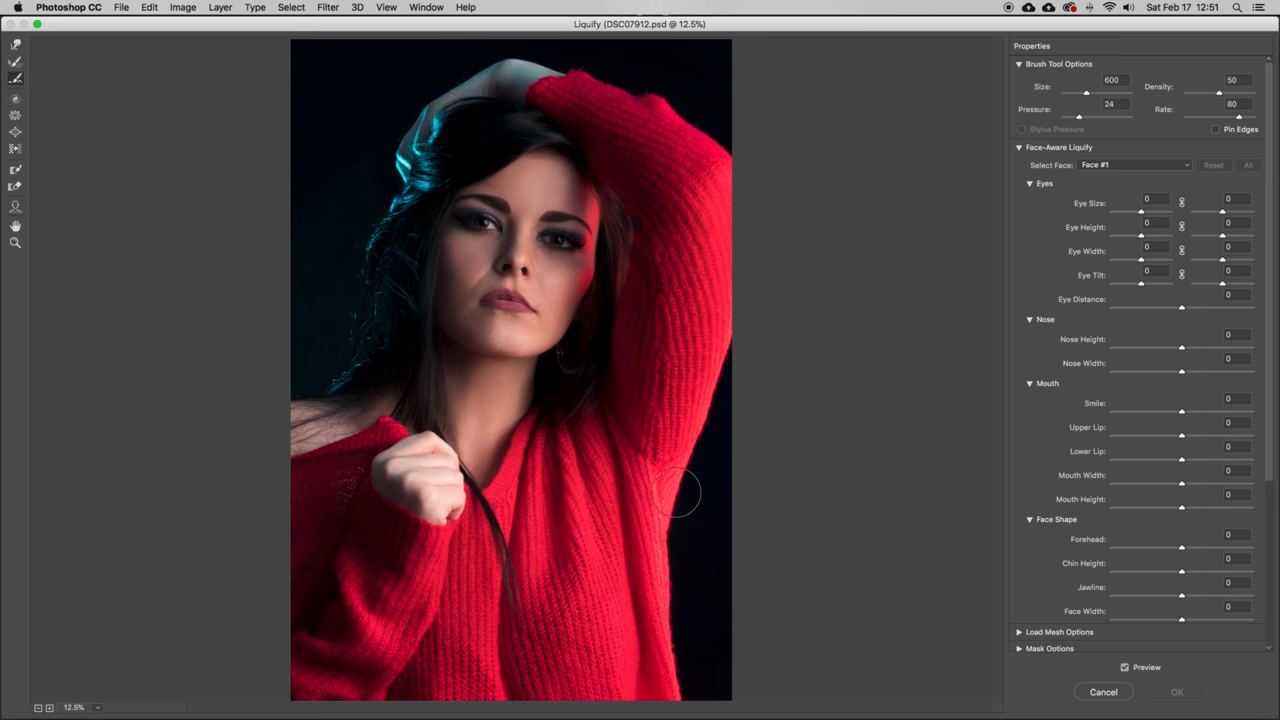
{"action": "mouse_move", "coordinate": [660, 608]}
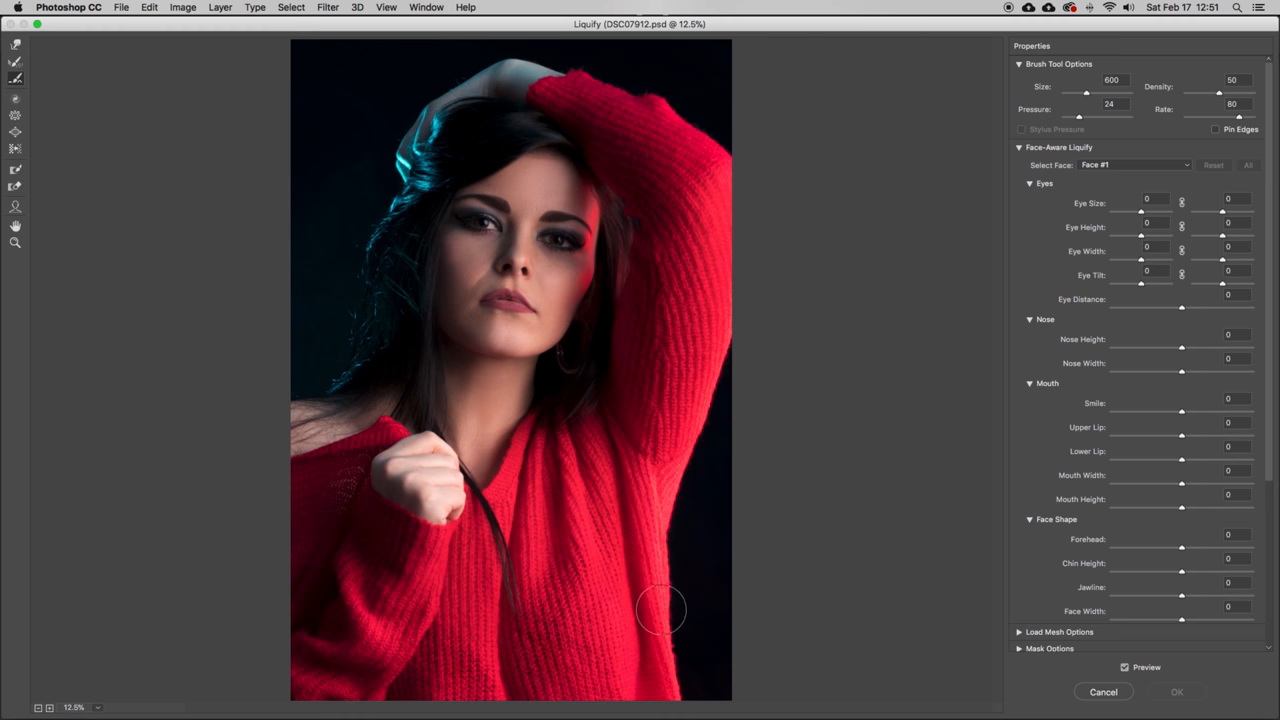
{"action": "mouse_move", "coordinate": [684, 584]}
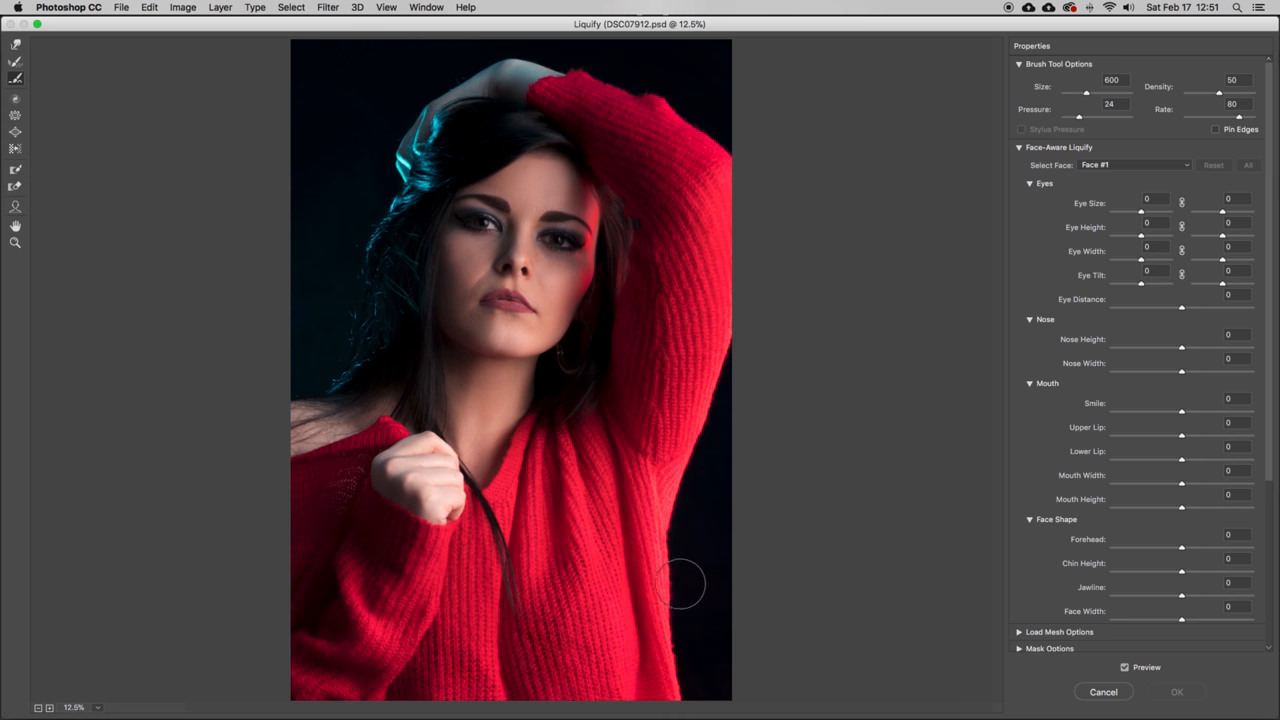
{"action": "mouse_move", "coordinate": [568, 528]}
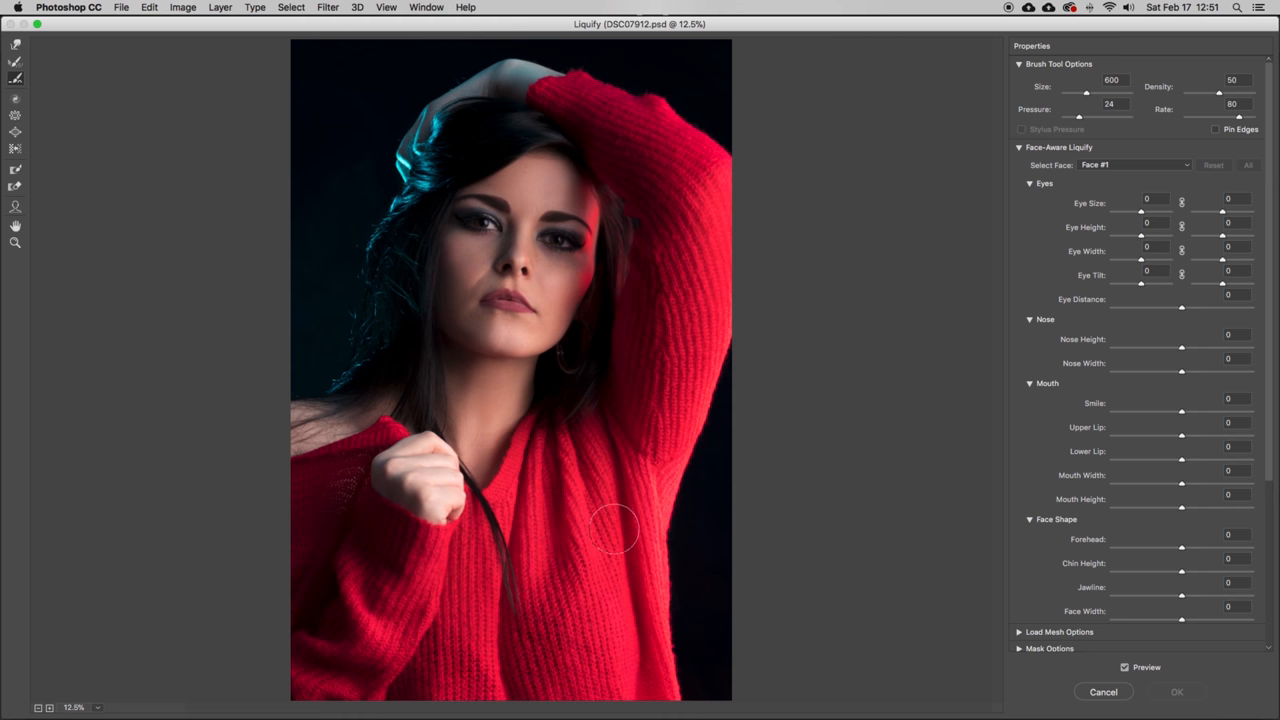
{"action": "mouse_move", "coordinate": [312, 196]}
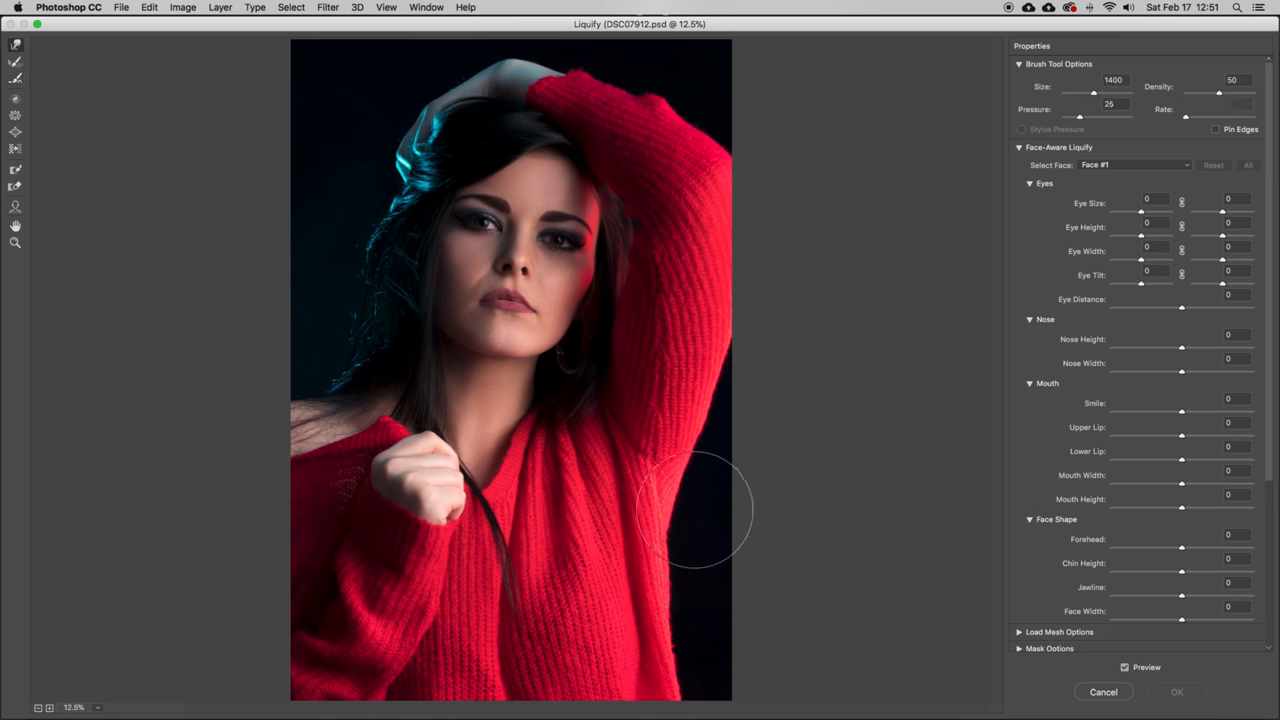
{"action": "mouse_move", "coordinate": [80, 80]}
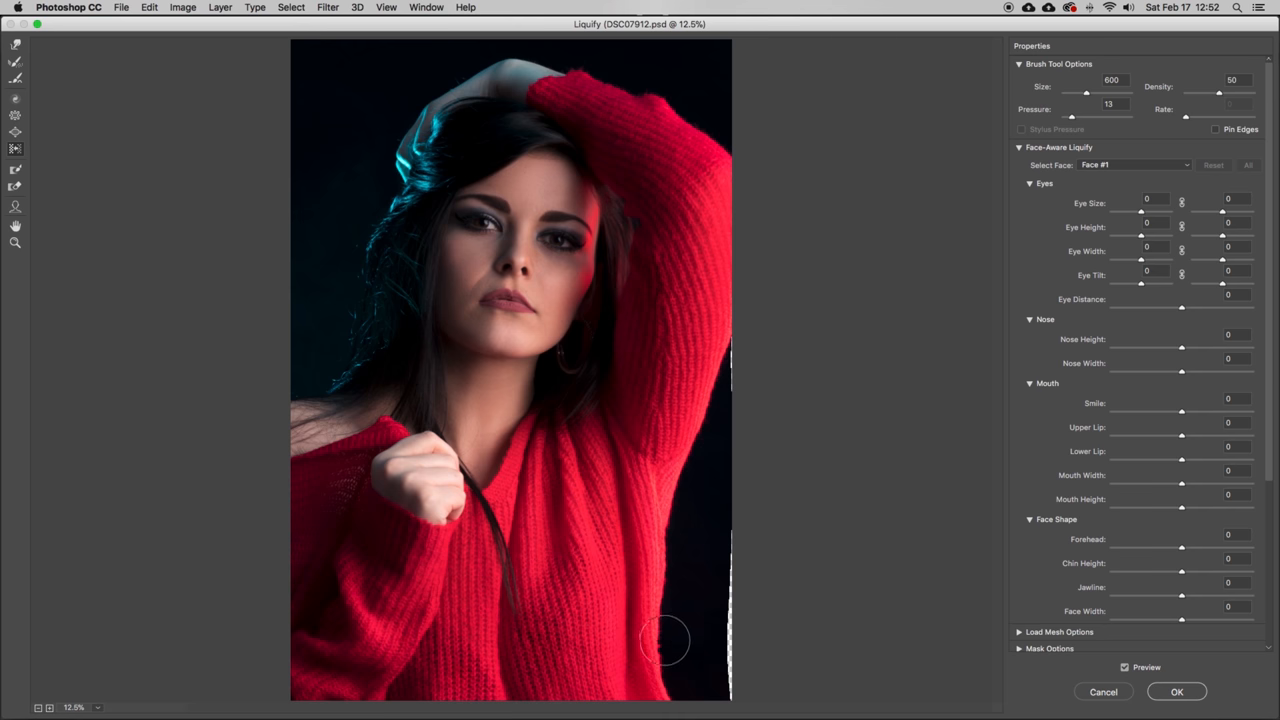
{"action": "mouse_move", "coordinate": [658, 652]}
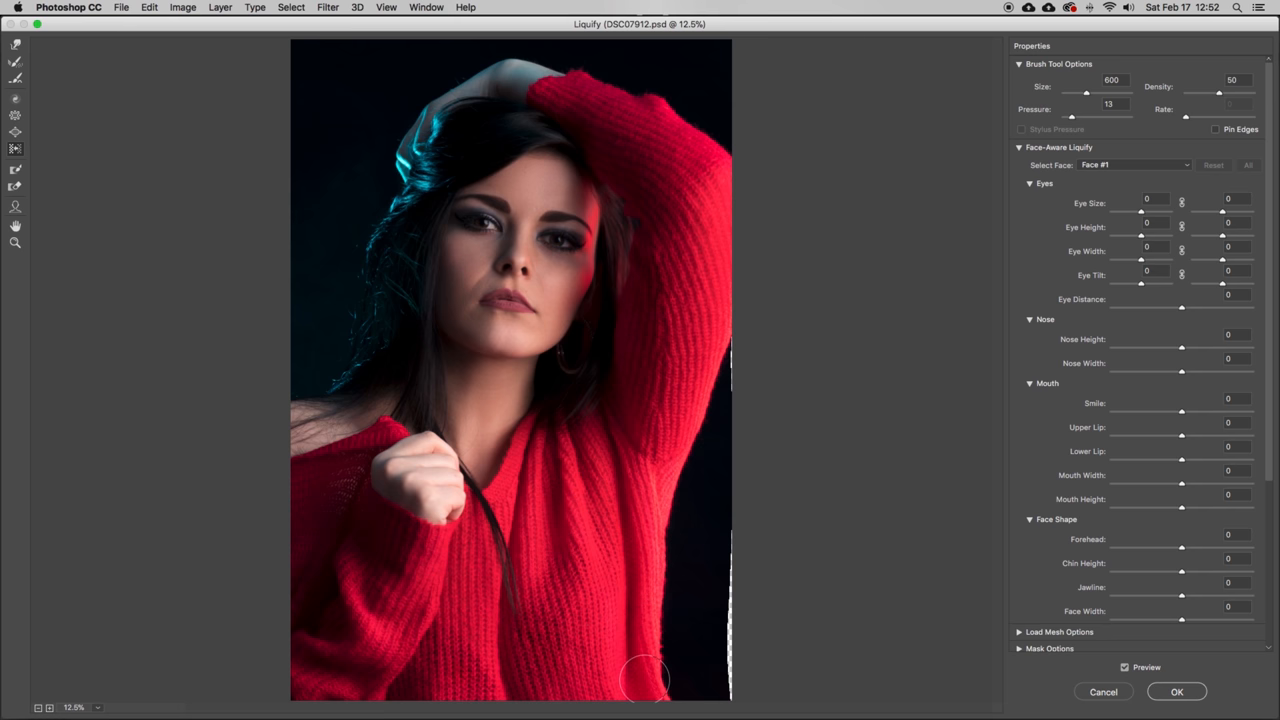
{"action": "mouse_move", "coordinate": [668, 642]}
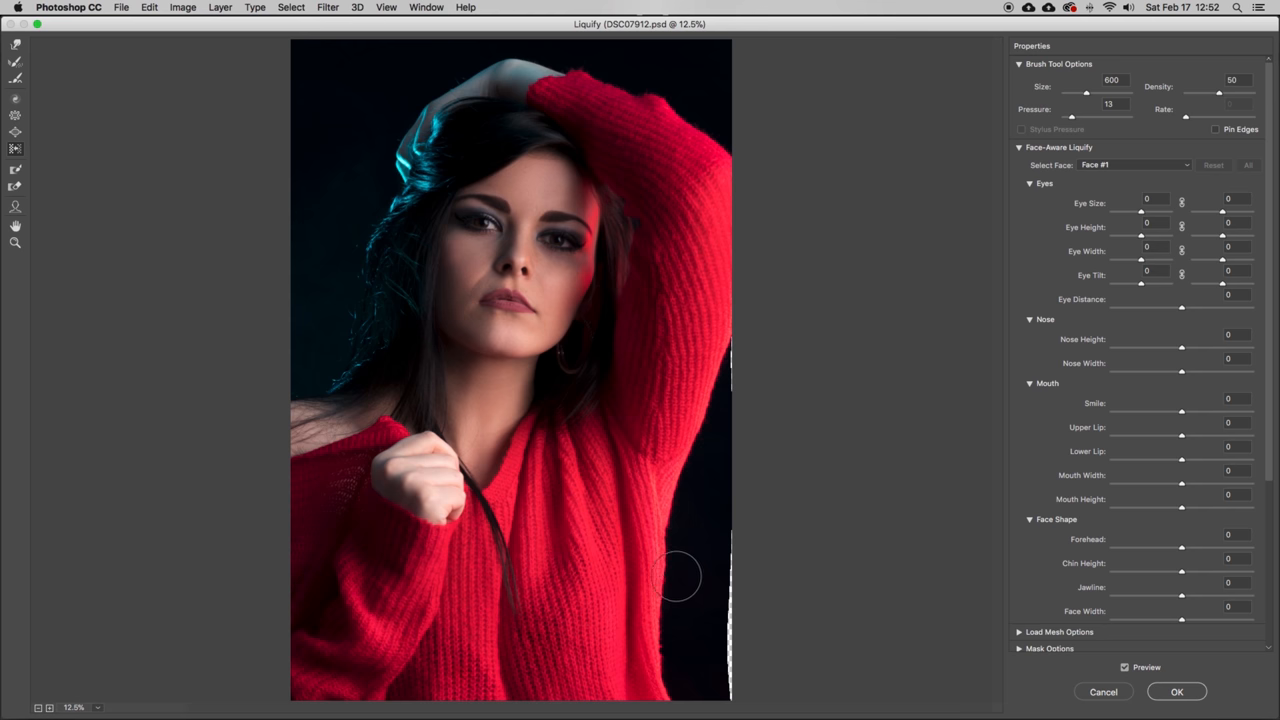
{"action": "mouse_move", "coordinate": [656, 500]}
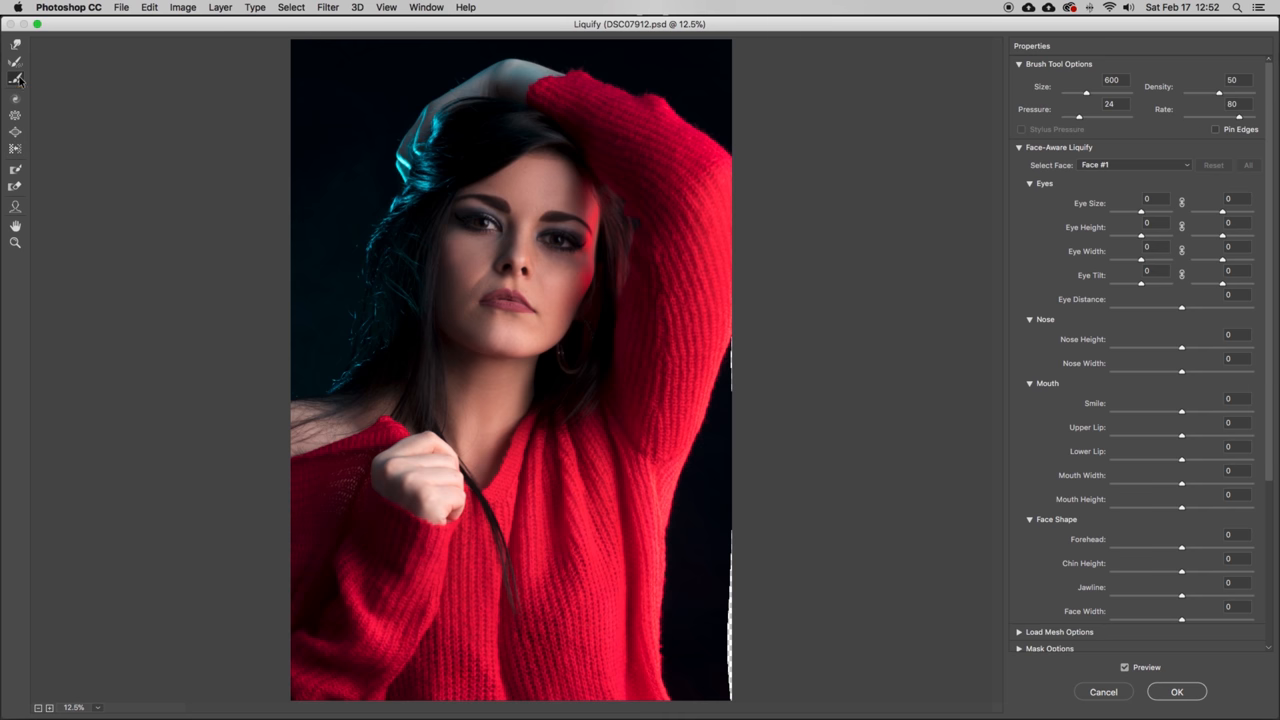
{"action": "mouse_move", "coordinate": [720, 440]}
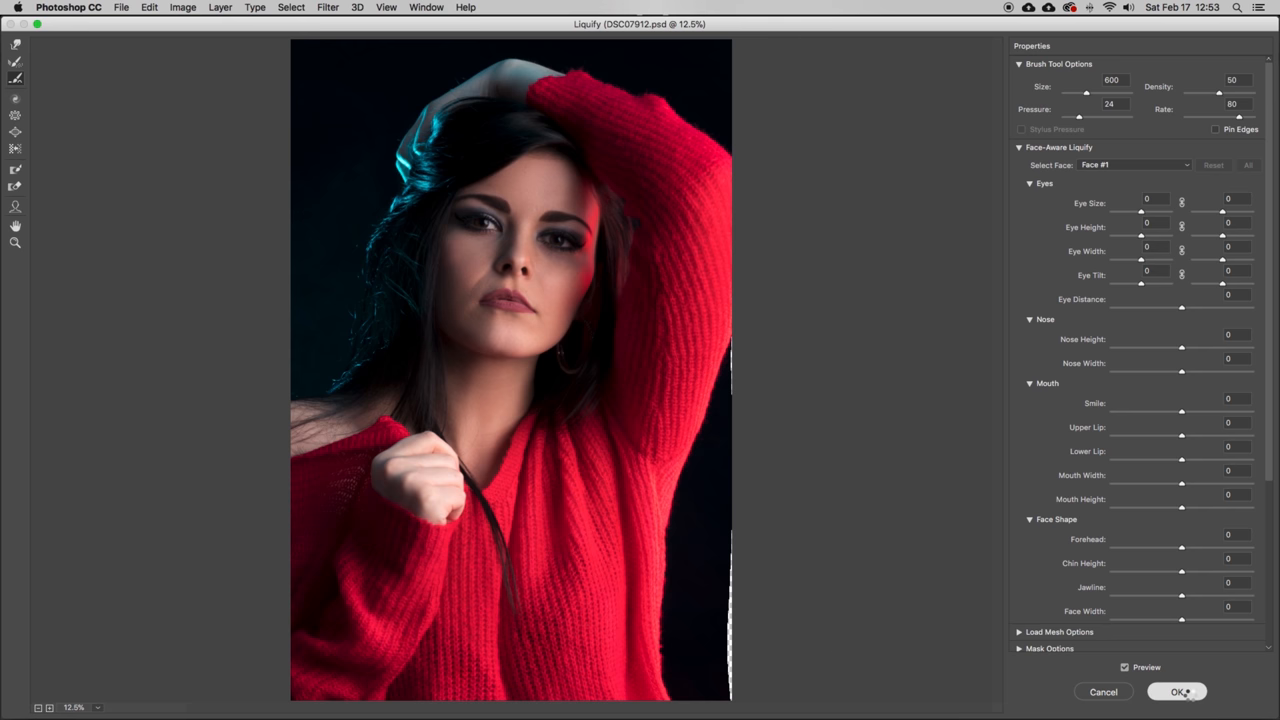
- Apply the liquify reshaping and toggle the Liquify layer to compare before and after
{"action": "left_click", "coordinate": [1176, 692]}
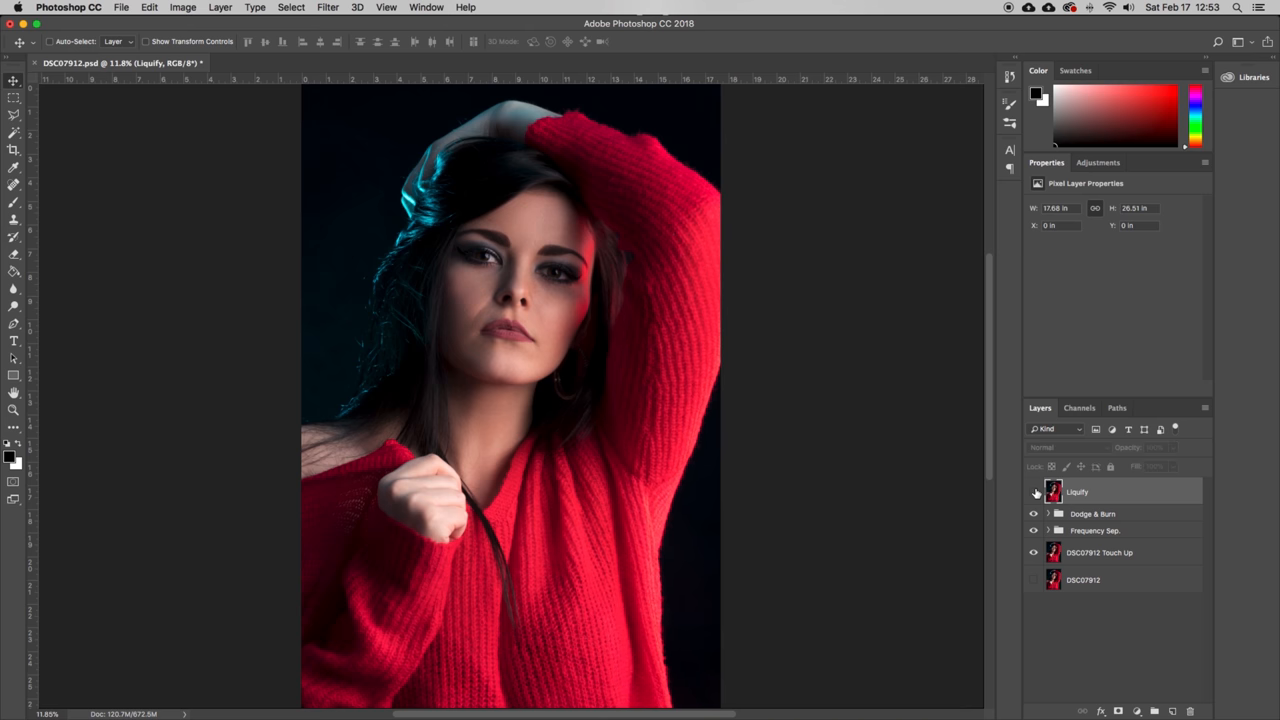
{"action": "left_click", "coordinate": [1034, 492]}
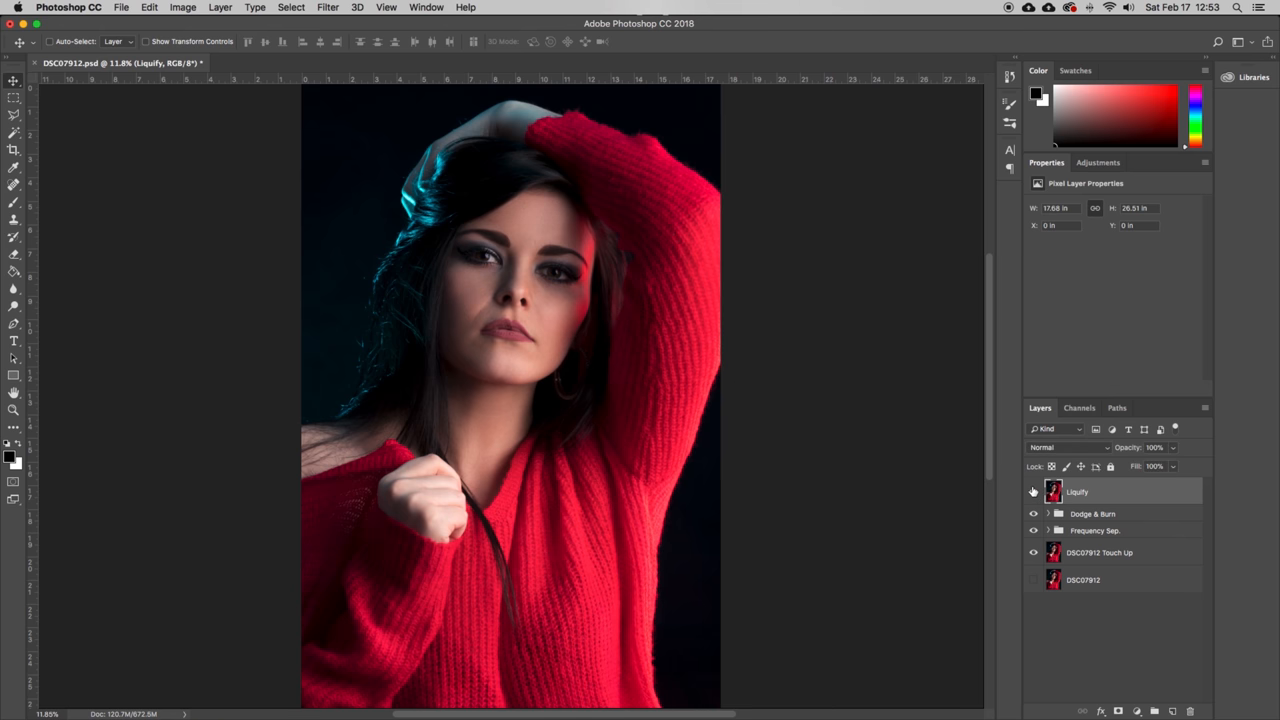
{"action": "mouse_move", "coordinate": [1090, 496]}
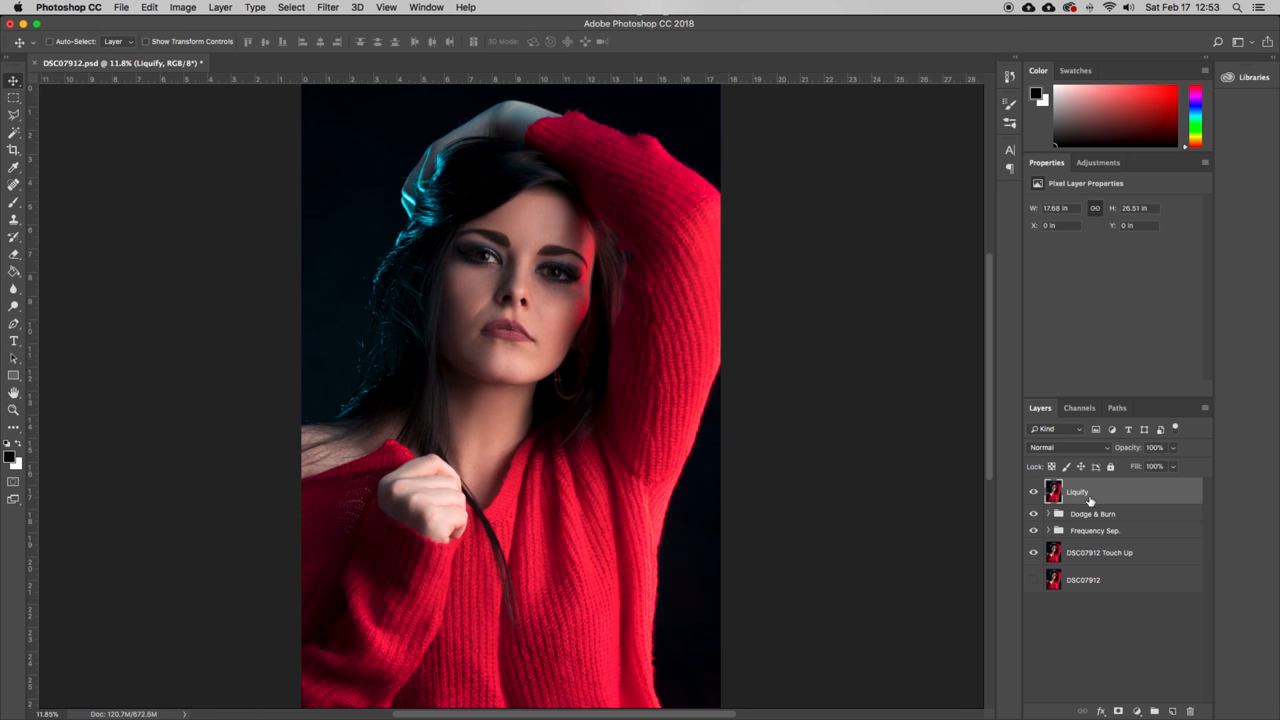
{"action": "mouse_move", "coordinate": [448, 308]}
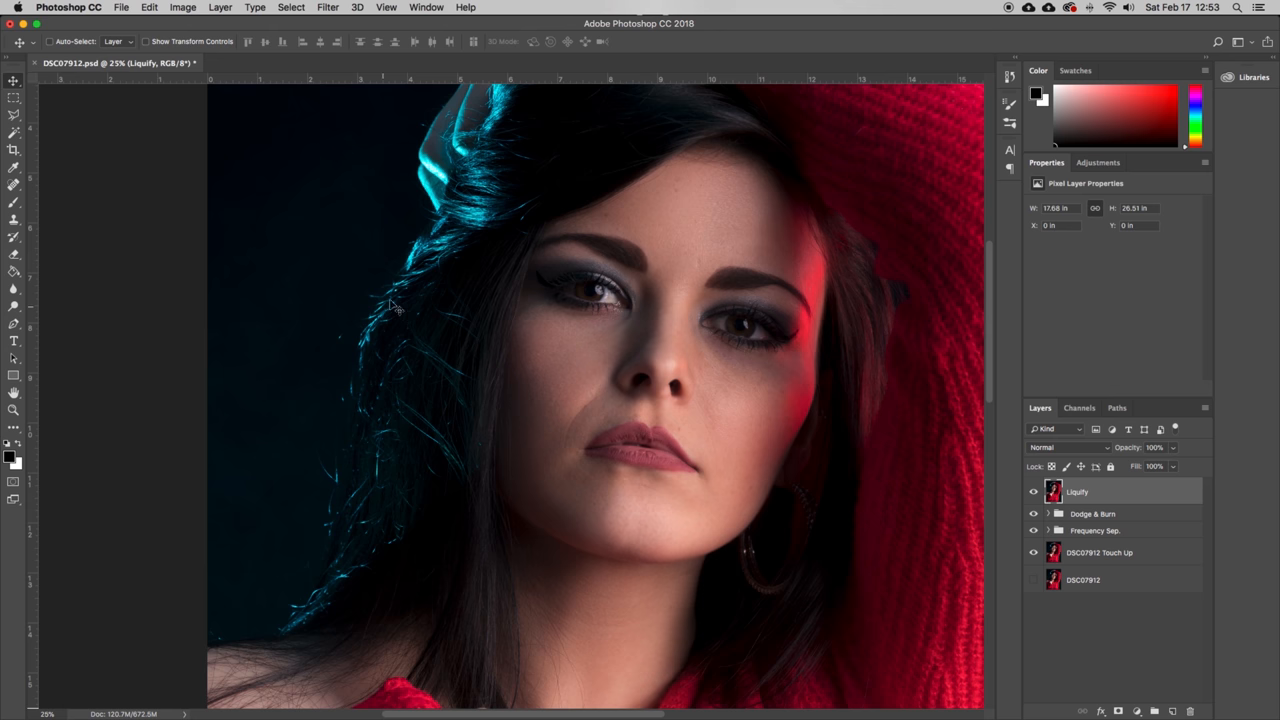
{"action": "mouse_move", "coordinate": [396, 256]}
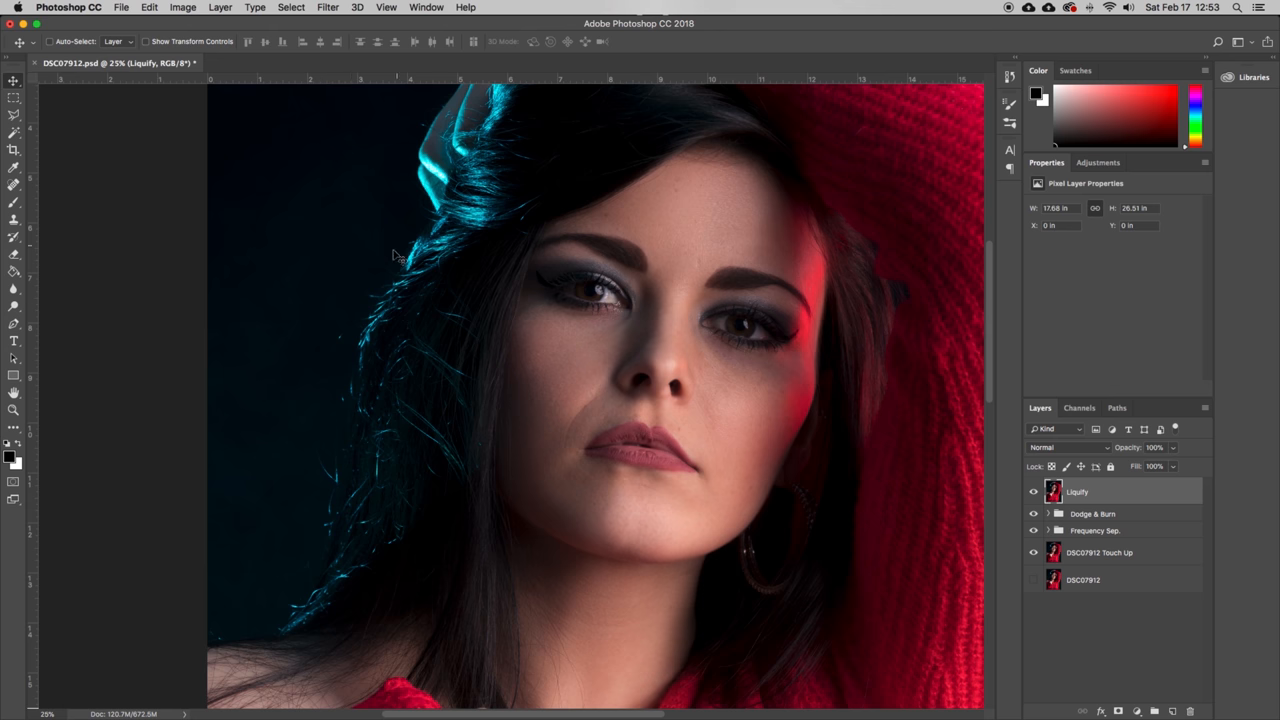
{"action": "mouse_move", "coordinate": [284, 390]}
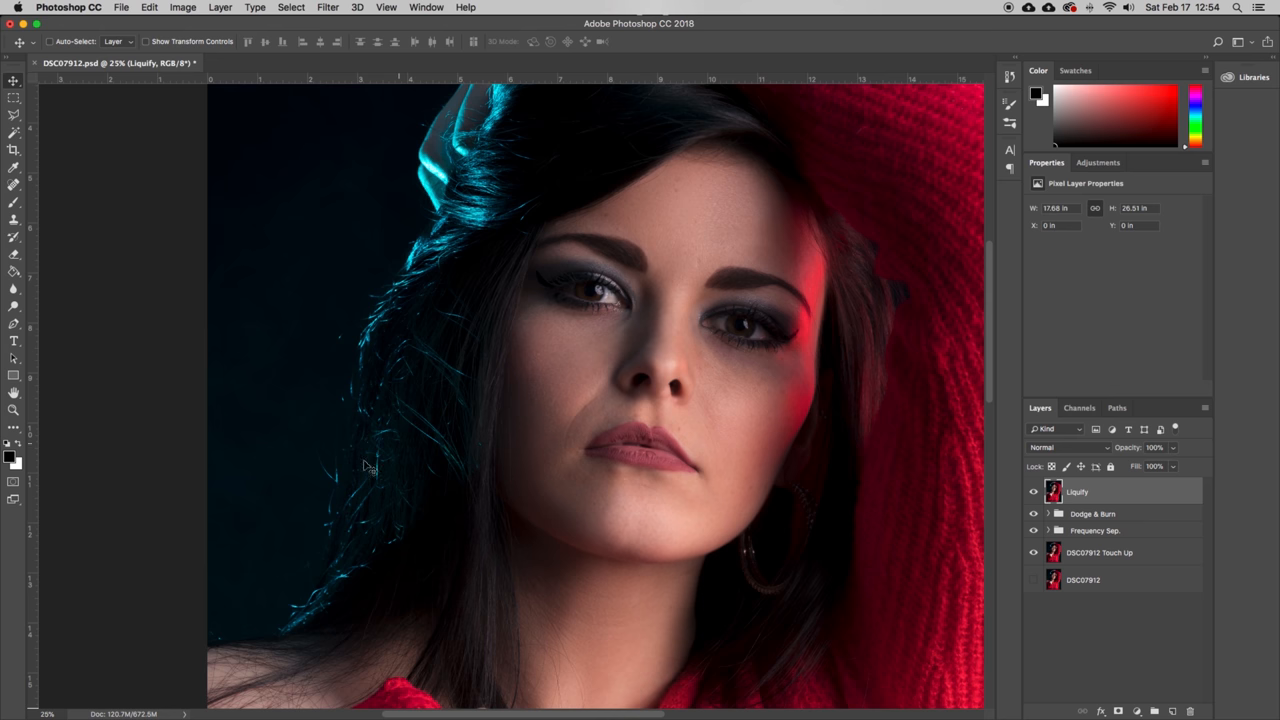
{"action": "mouse_move", "coordinate": [436, 236]}
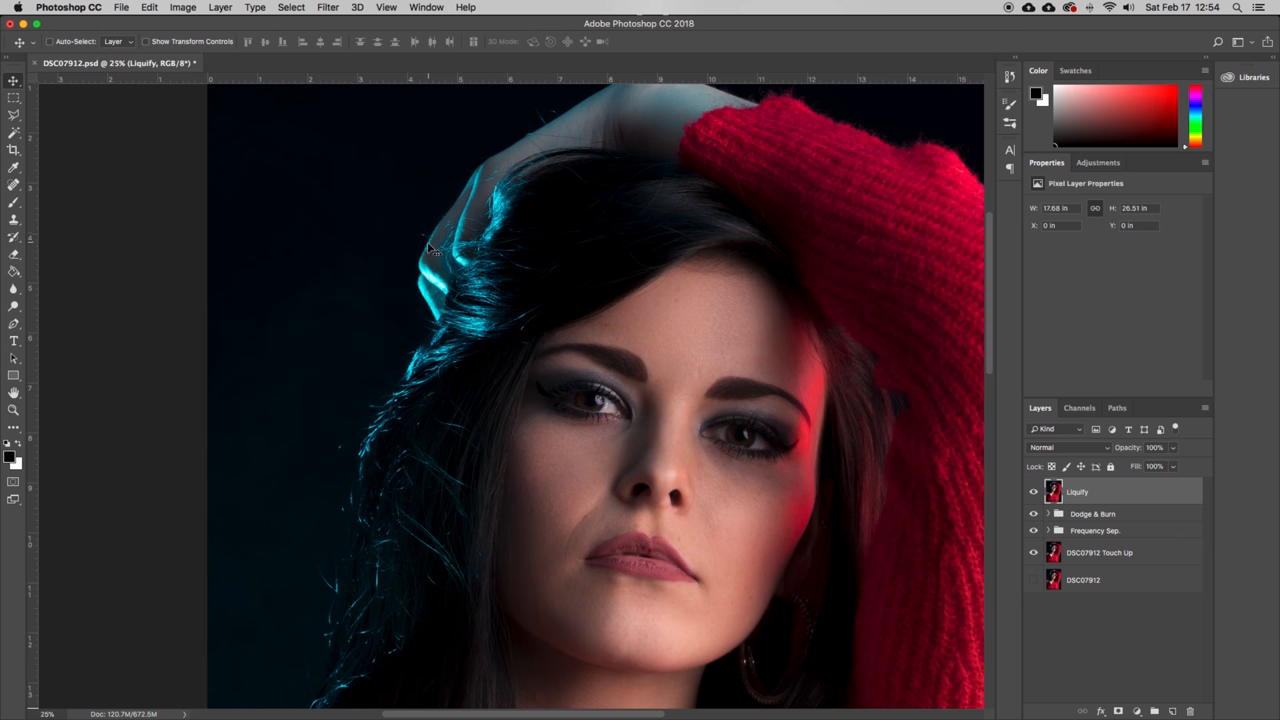
{"action": "mouse_move", "coordinate": [432, 396]}
{"action": "type", "text": "Hair Removal"}
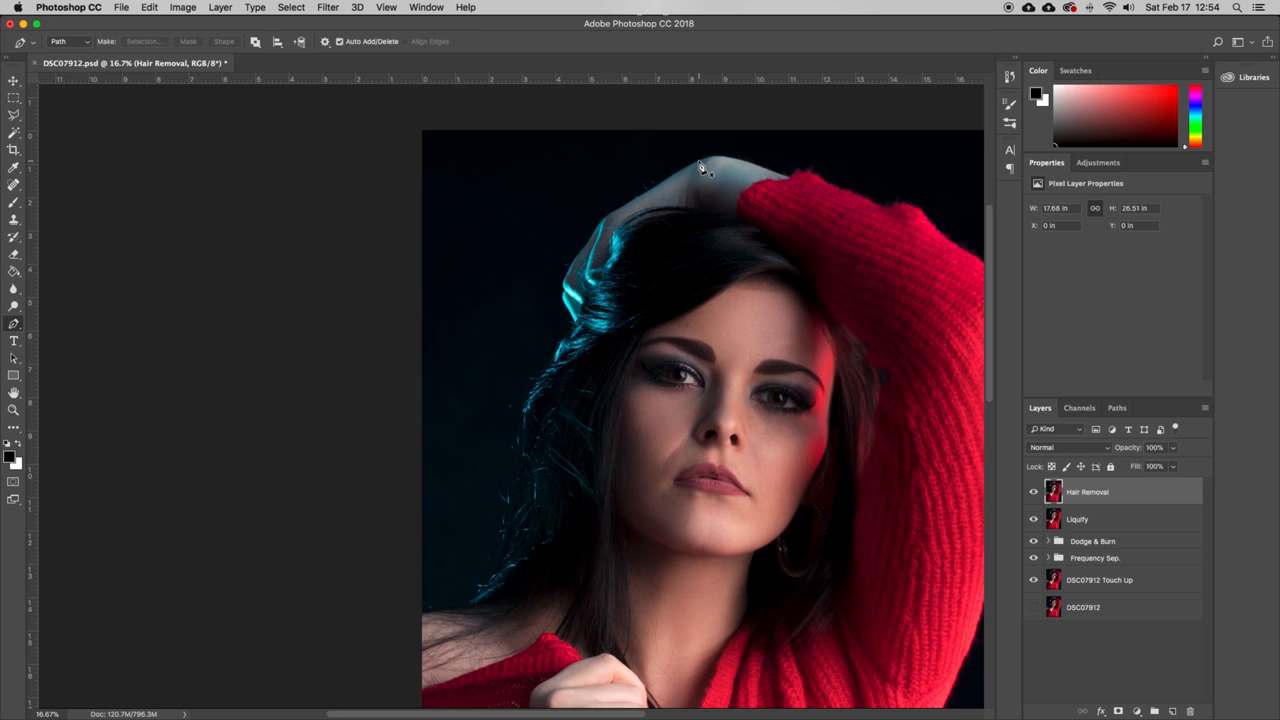
- Draw a closed pen path around the stray hair left of the head and choose Make Selection
{"action": "left_click", "coordinate": [608, 216]}
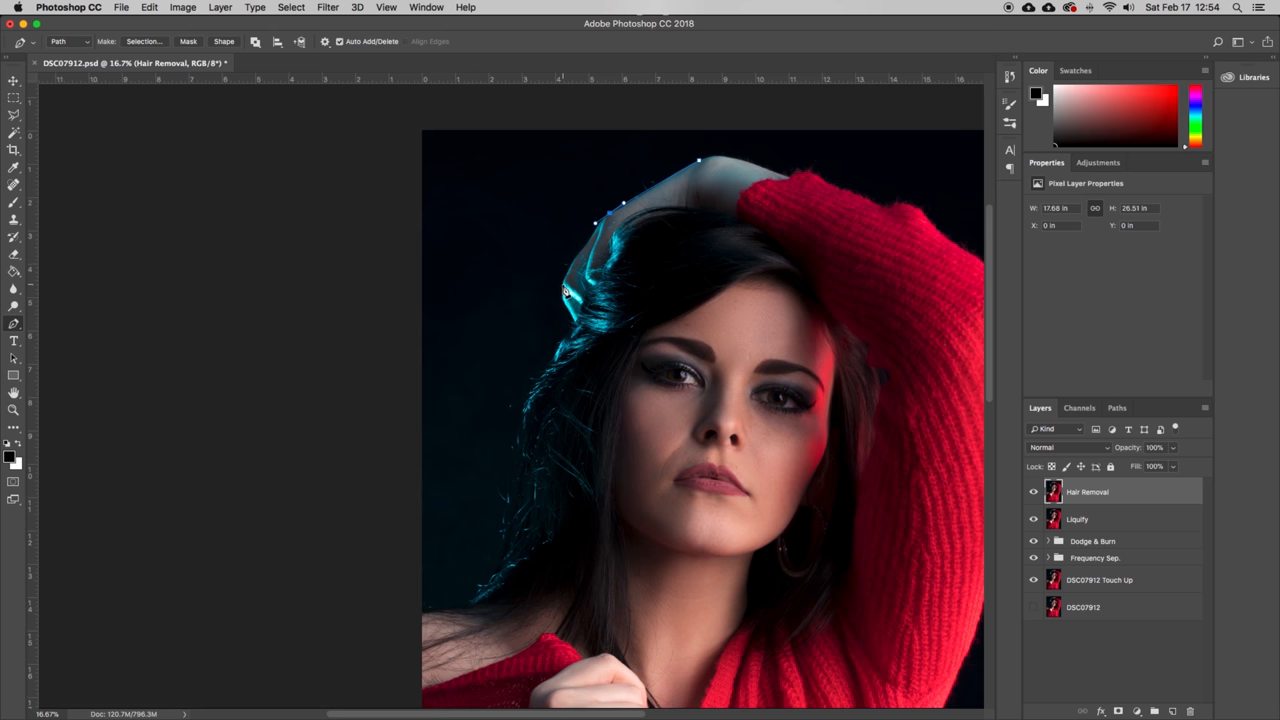
{"action": "left_click", "coordinate": [560, 302]}
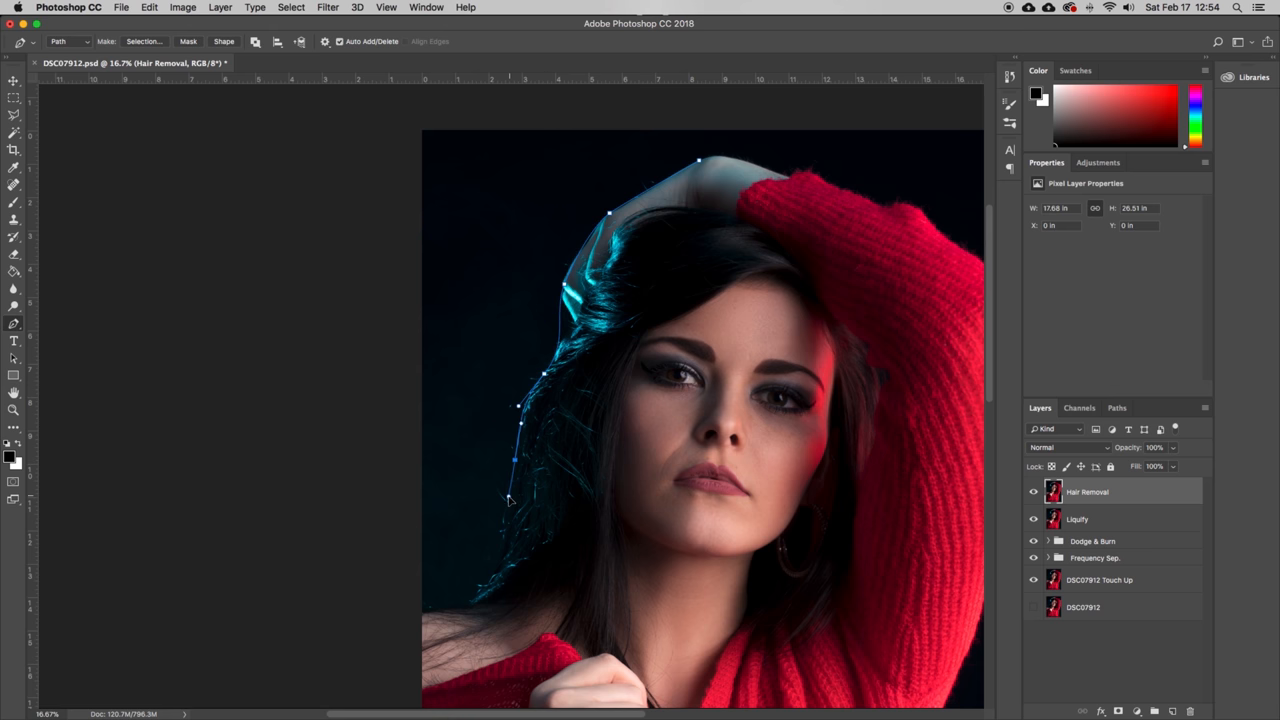
{"action": "left_click", "coordinate": [476, 584]}
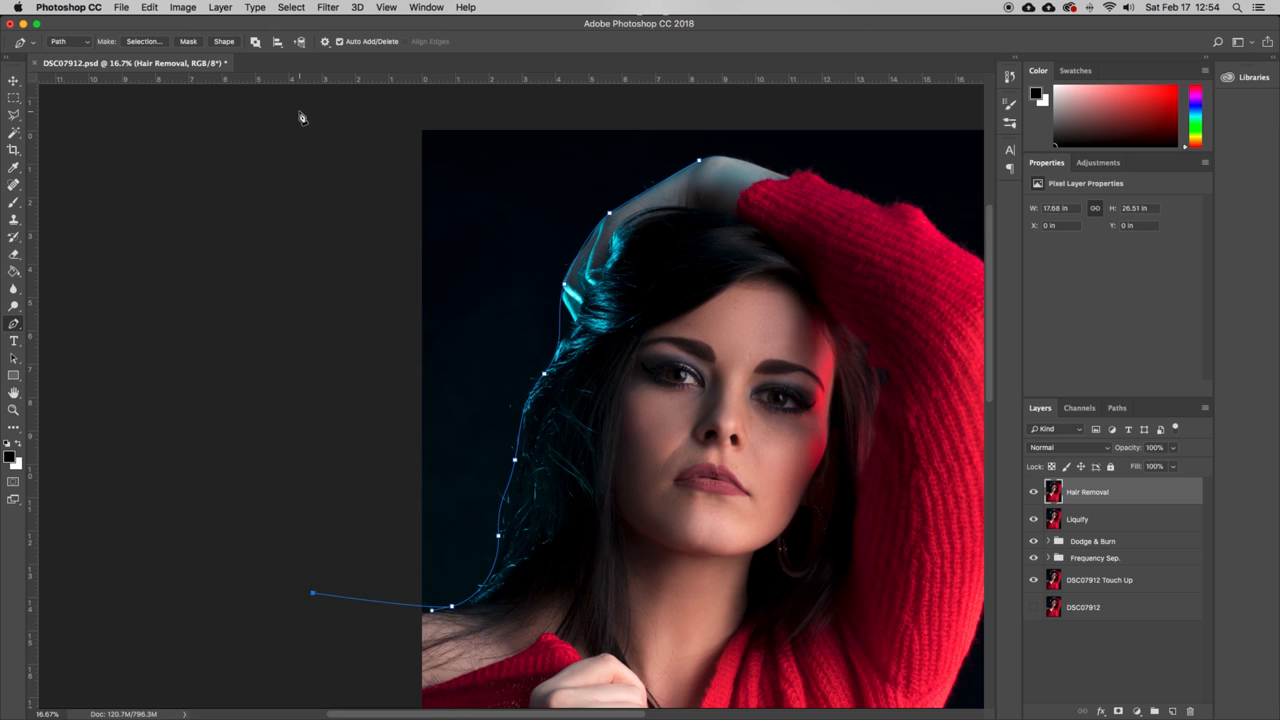
{"action": "left_click", "coordinate": [700, 164]}
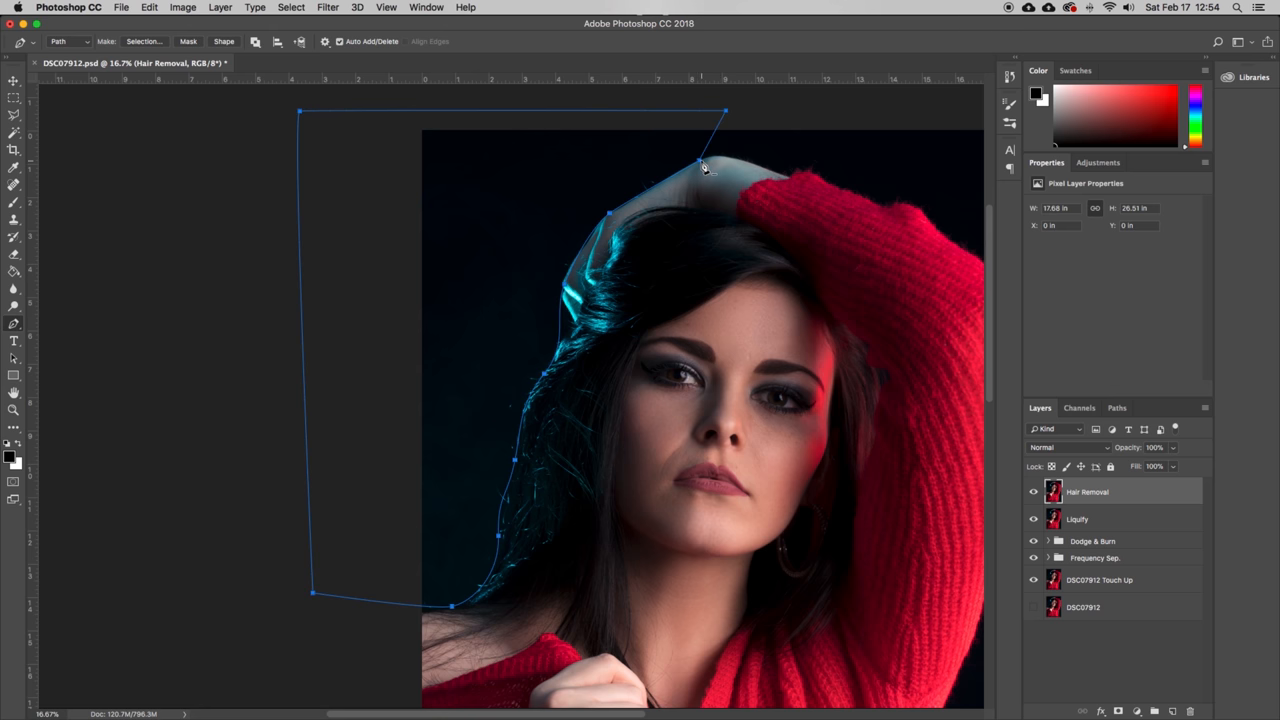
{"action": "right_click", "coordinate": [704, 168]}
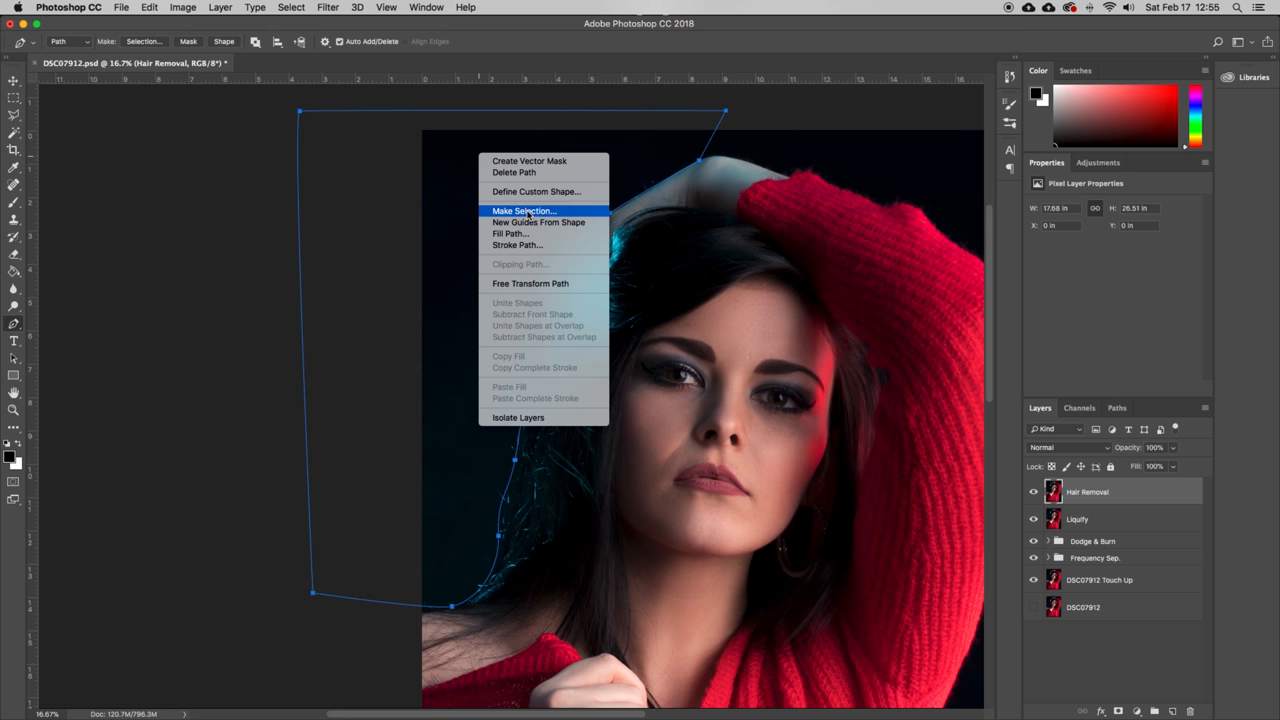
{"action": "left_click", "coordinate": [524, 210]}
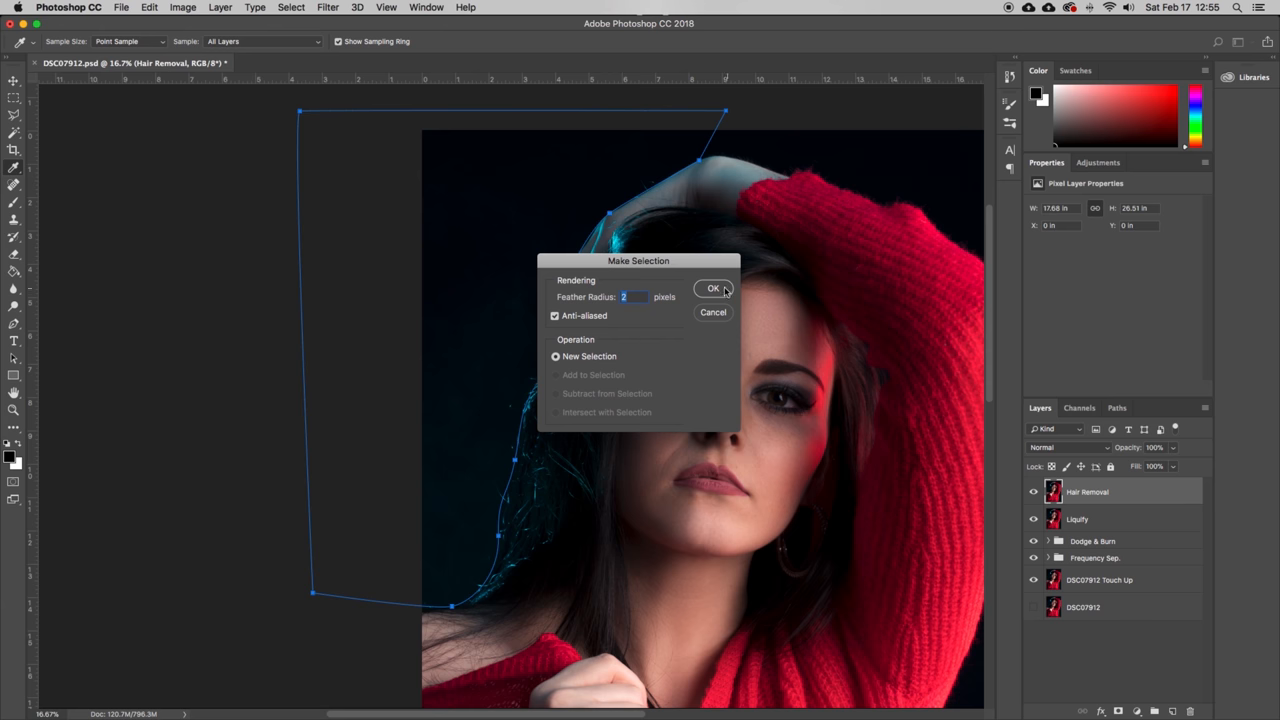
- Confirm the Make Selection dialog to load the hair path as a selection
{"action": "left_click", "coordinate": [712, 288]}
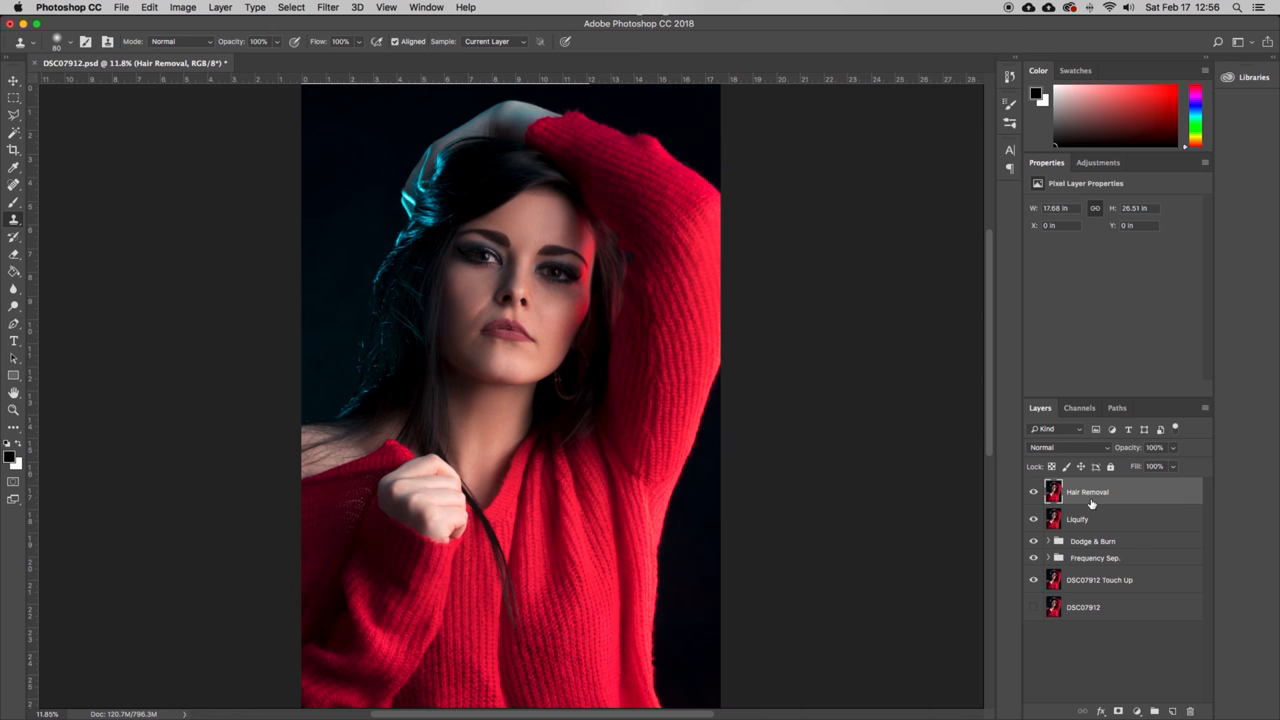
{"action": "mouse_move", "coordinate": [1148, 496]}
{"action": "type", "text": "Final"}
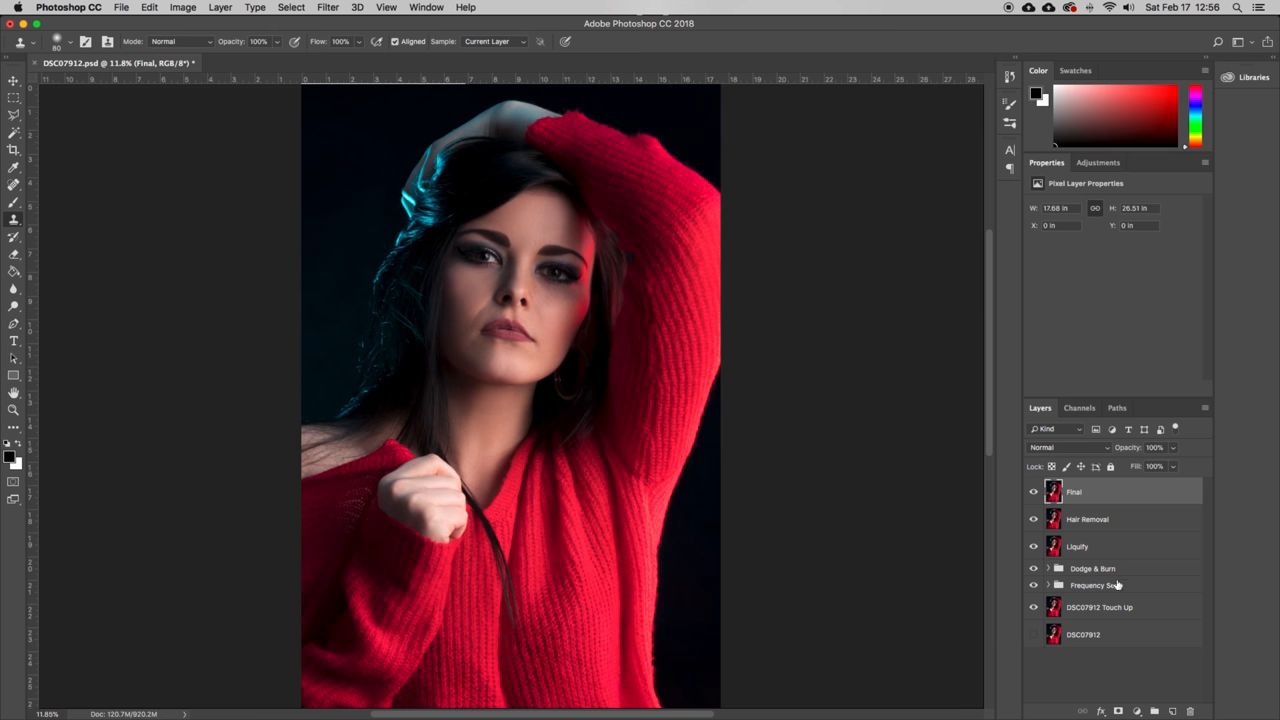
{"action": "mouse_move", "coordinate": [1094, 534]}
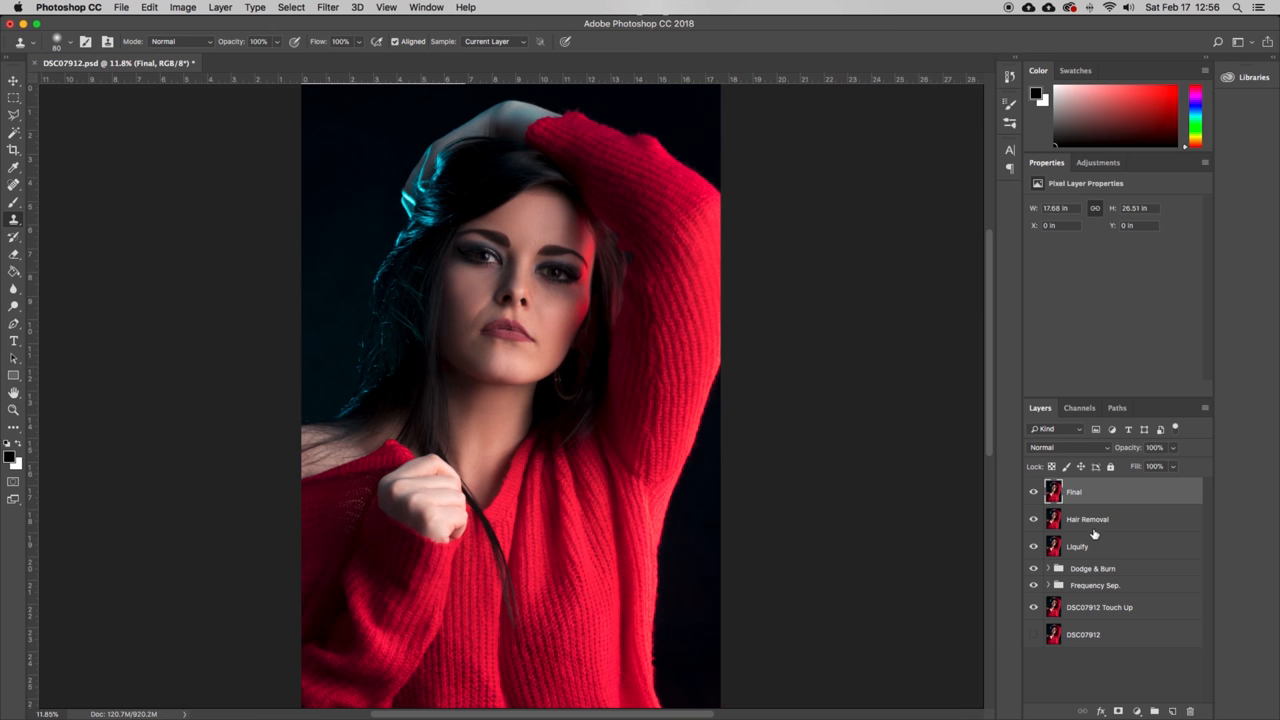
{"action": "mouse_move", "coordinate": [1164, 592]}
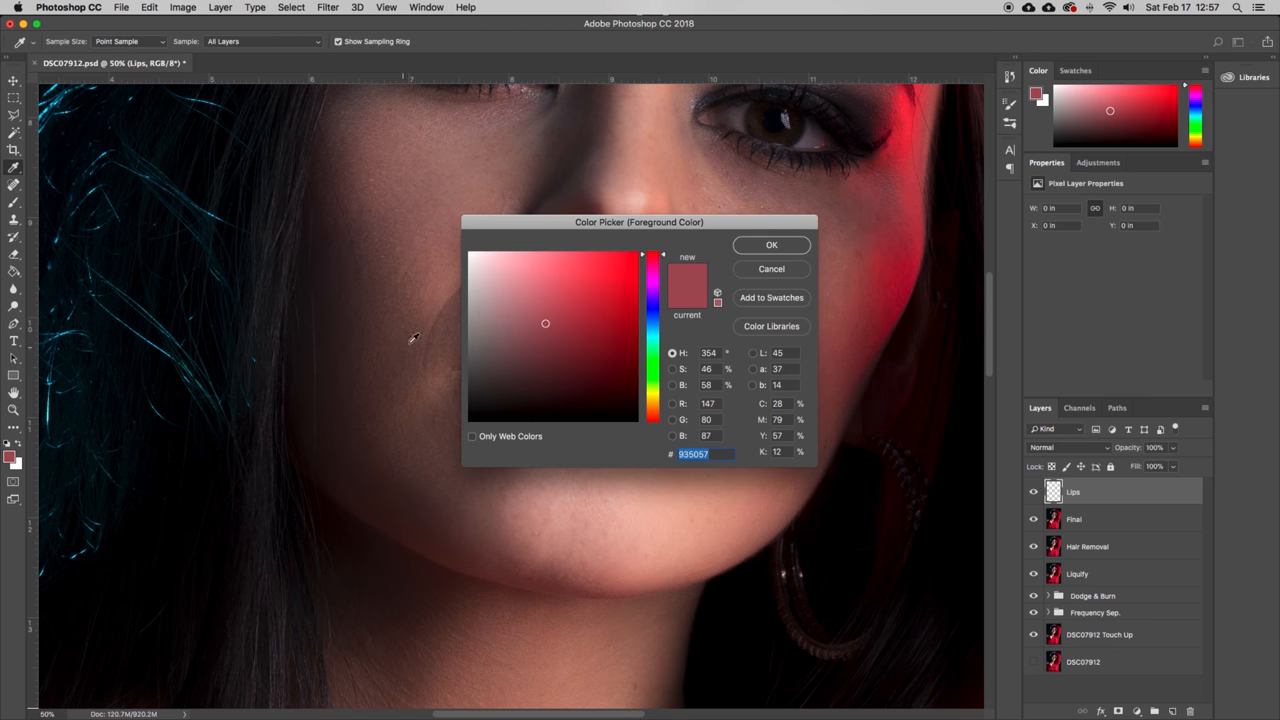
- Set the foreground colour to bright red hex ff001b
{"action": "type", "text": "ff001b"}
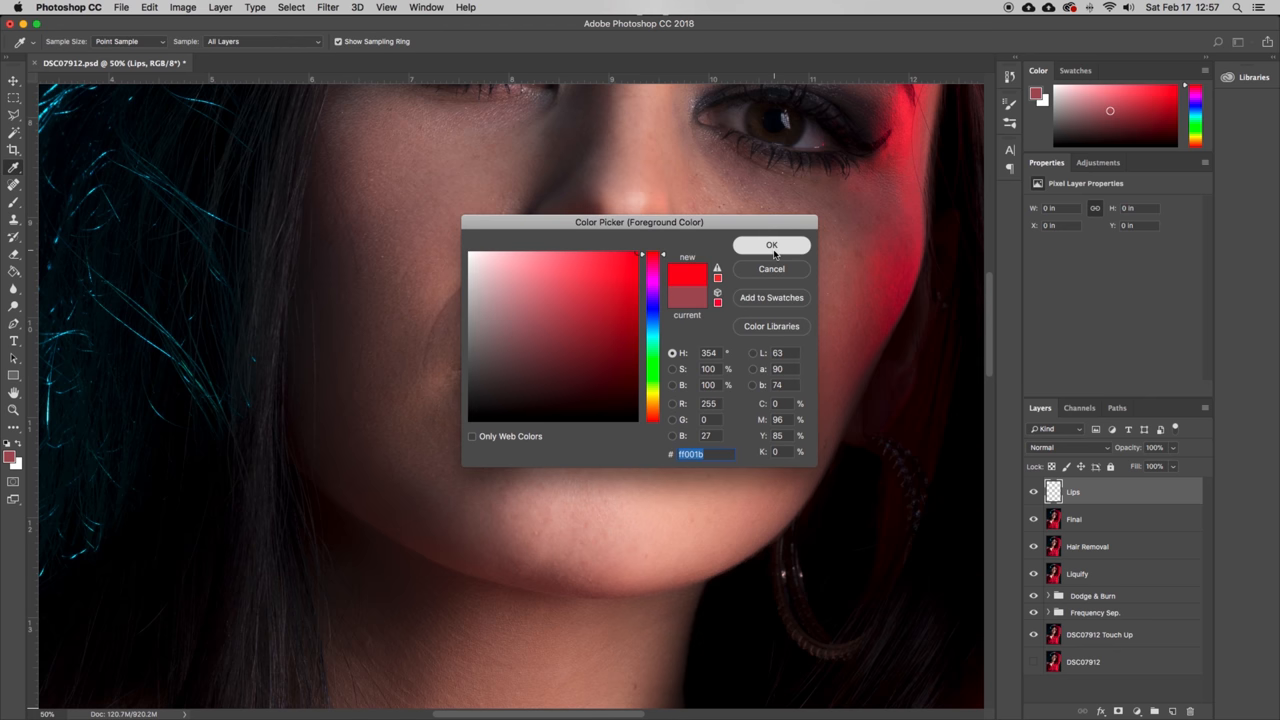
{"action": "left_click", "coordinate": [772, 244]}
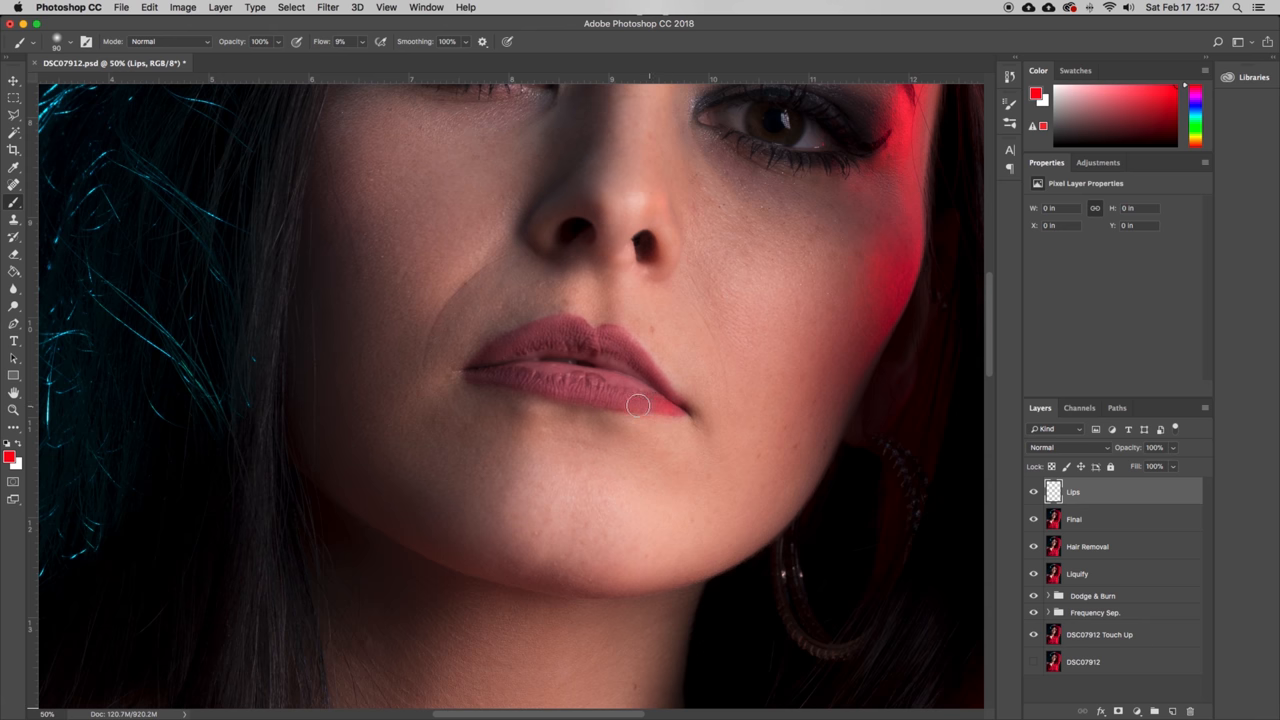
- Paint red over both lips, blend the Lips layer in Overlay at low opacity, and compare
{"action": "left_click_drag", "start_coordinate": [638, 404], "coordinate": [464, 374]}
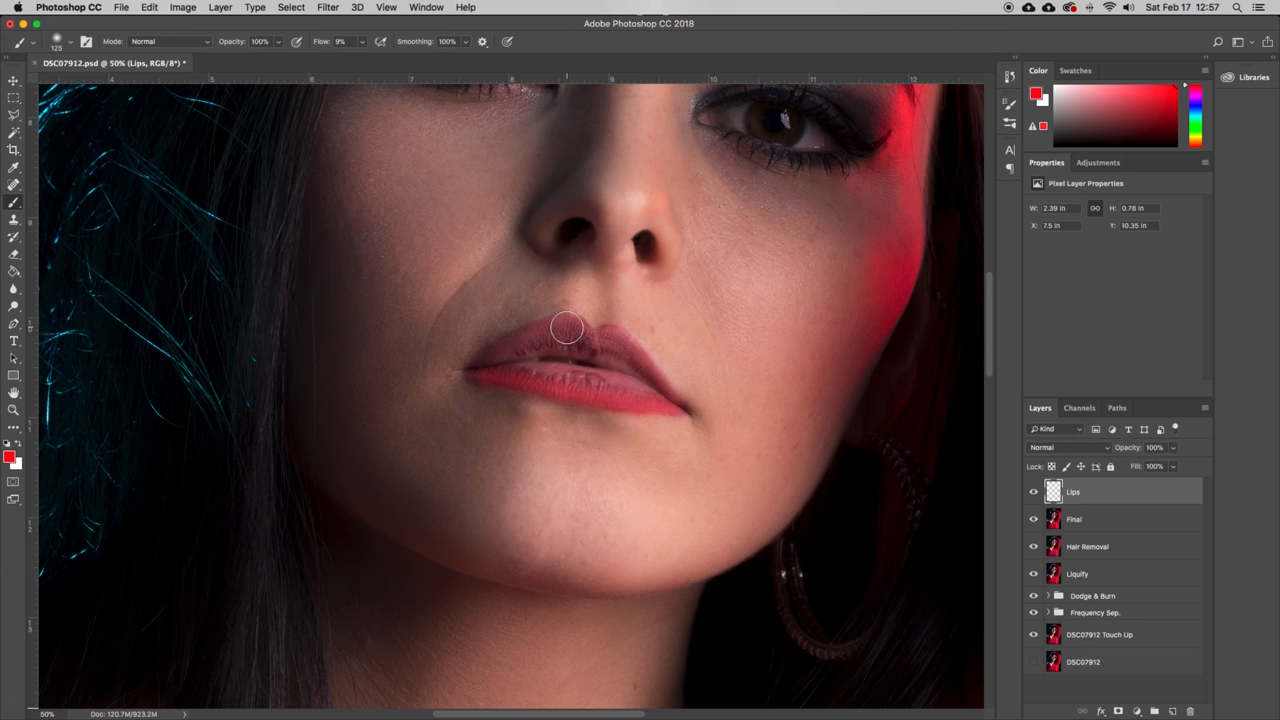
{"action": "left_click_drag", "start_coordinate": [564, 328], "coordinate": [496, 232]}
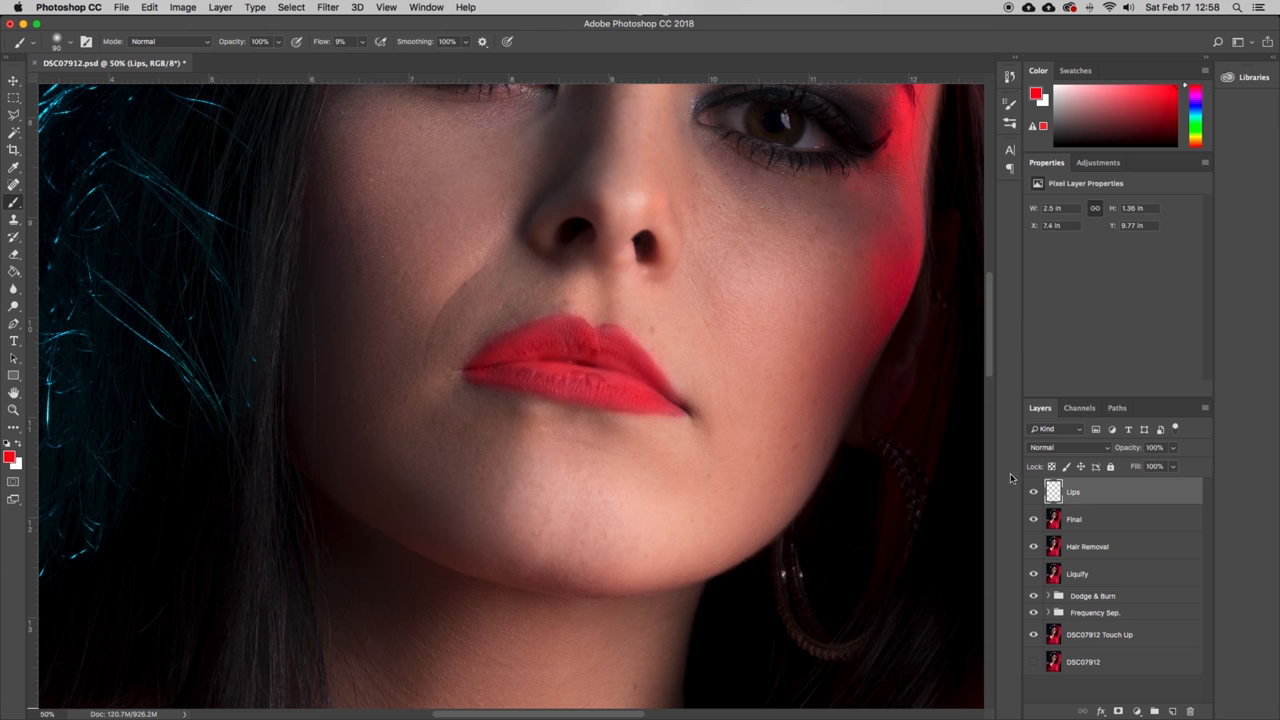
{"action": "left_click", "coordinate": [1070, 448]}
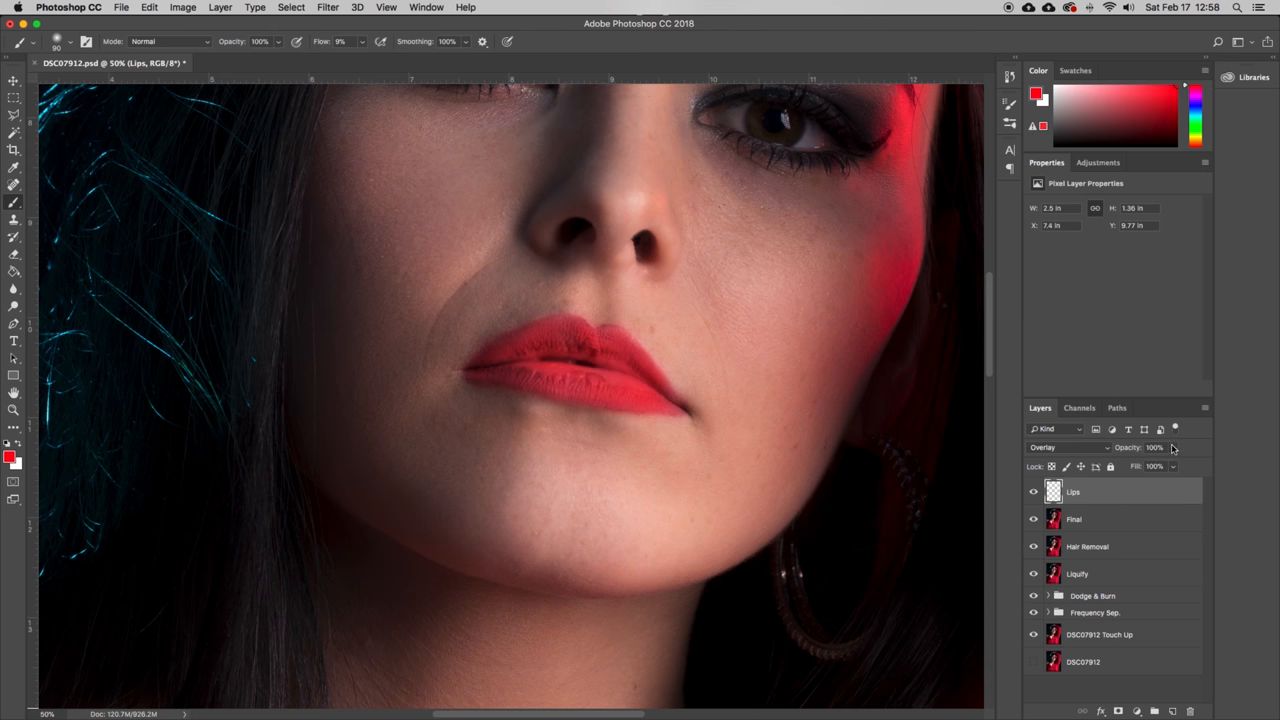
{"action": "left_click", "coordinate": [1160, 448]}
{"action": "type", "text": "11"}
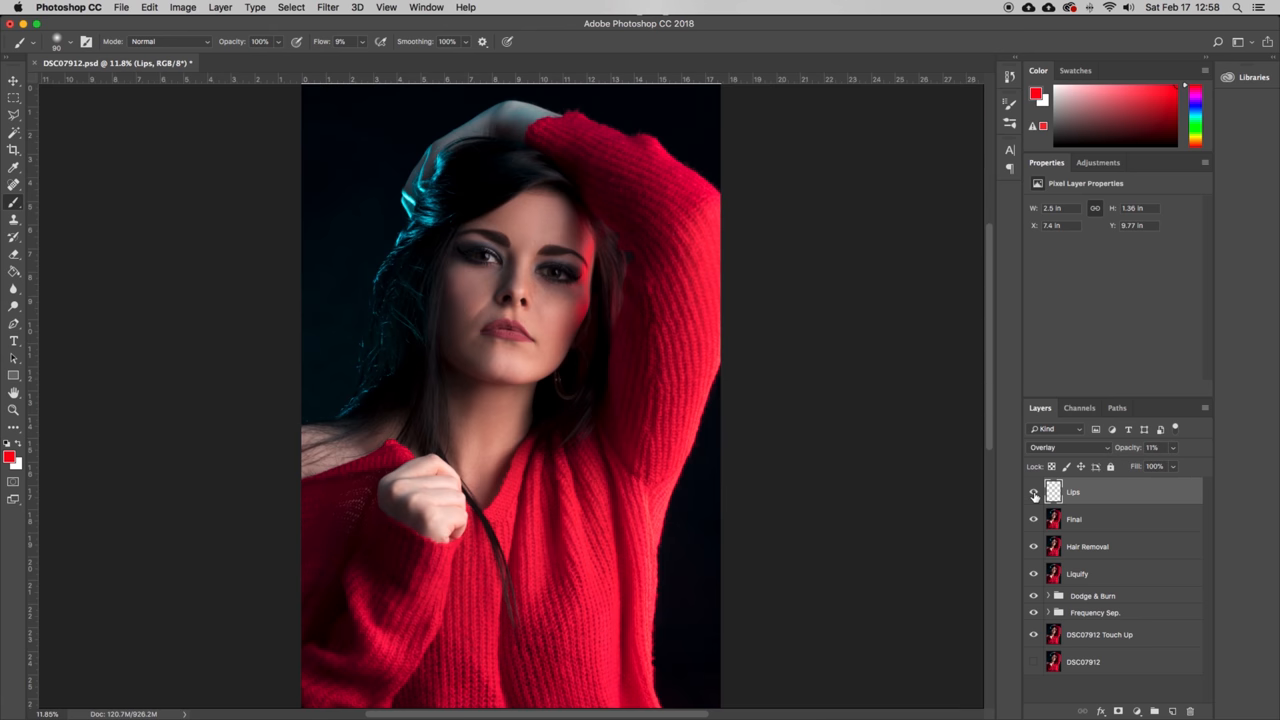
{"action": "left_click", "coordinate": [1034, 492]}
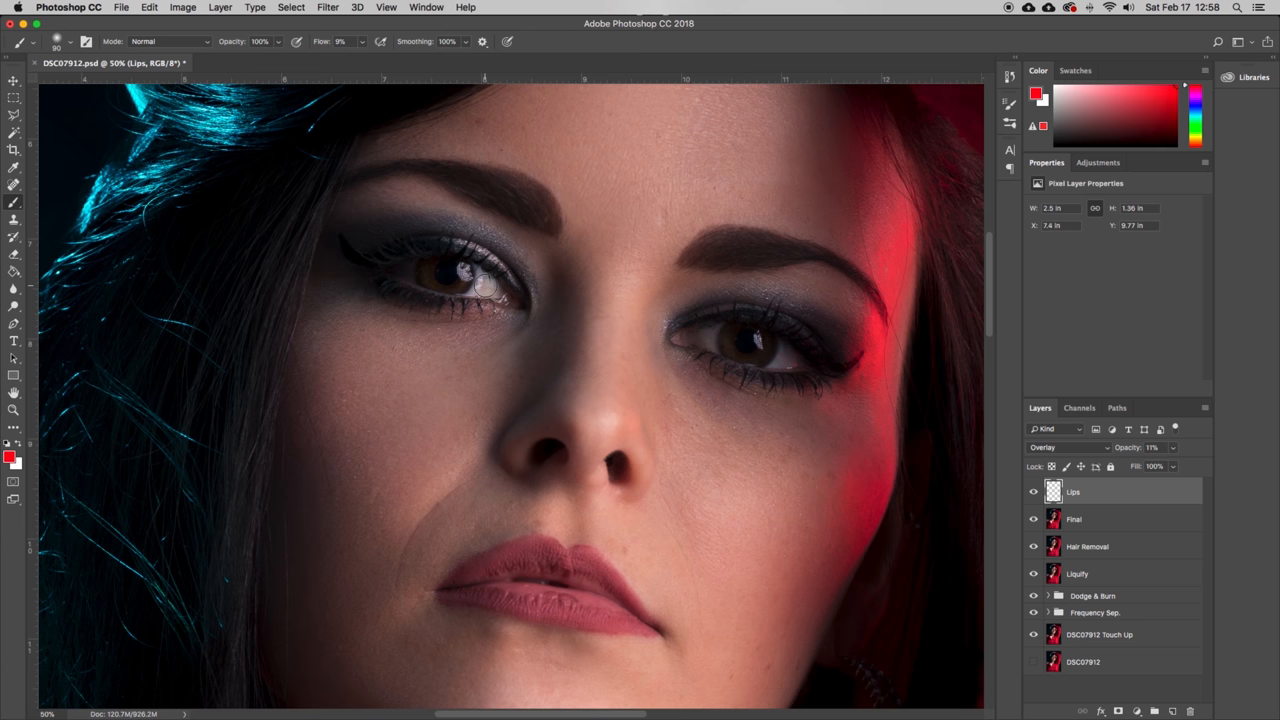
{"action": "mouse_move", "coordinate": [556, 288]}
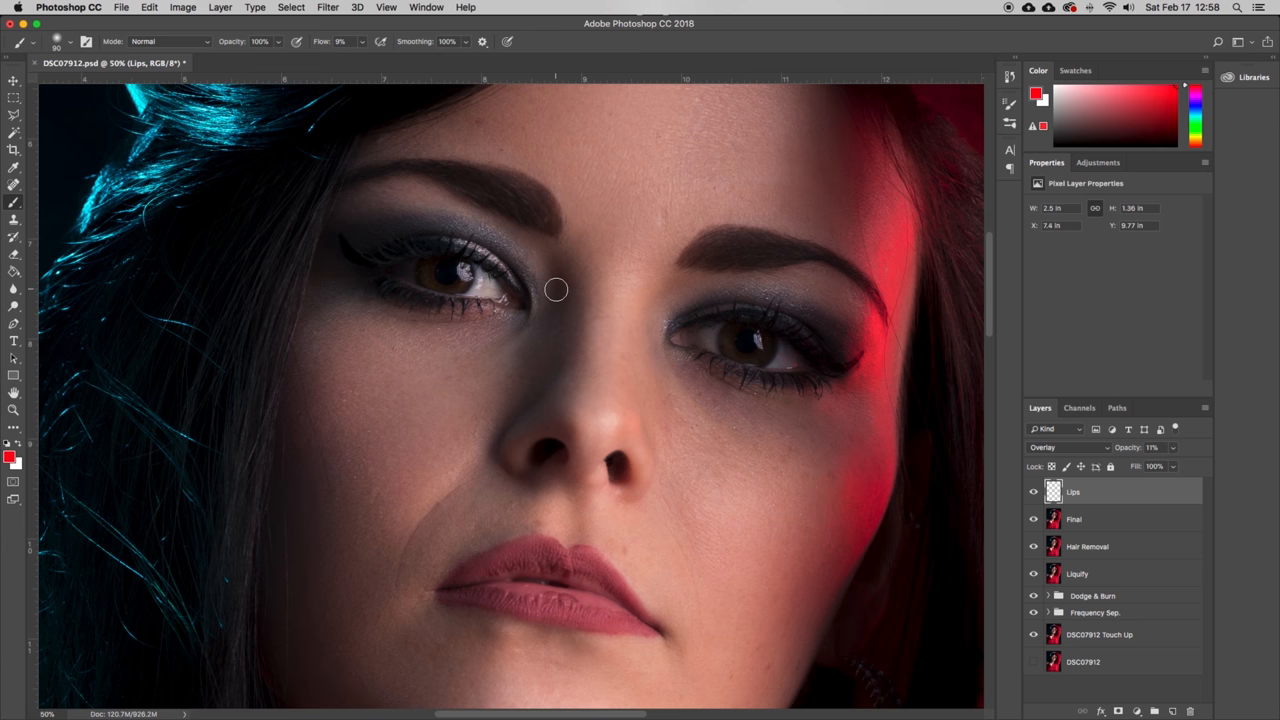
{"action": "mouse_move", "coordinate": [436, 298]}
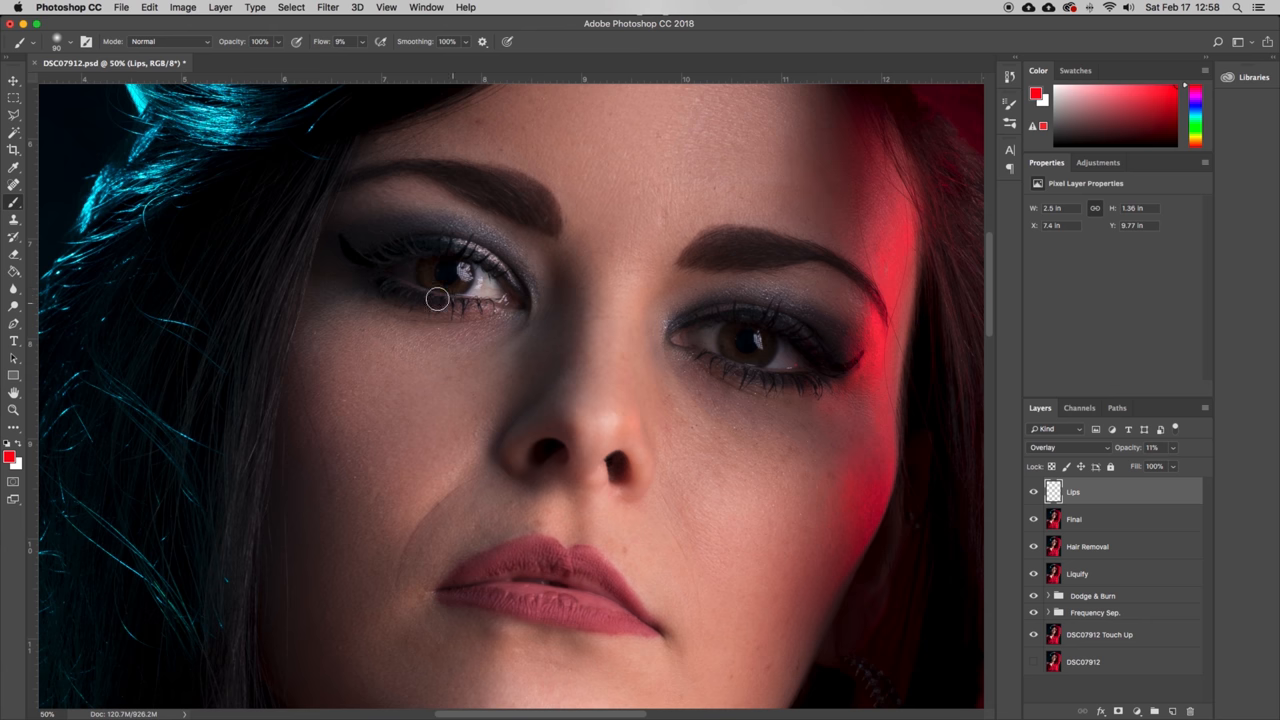
{"action": "mouse_move", "coordinate": [732, 284]}
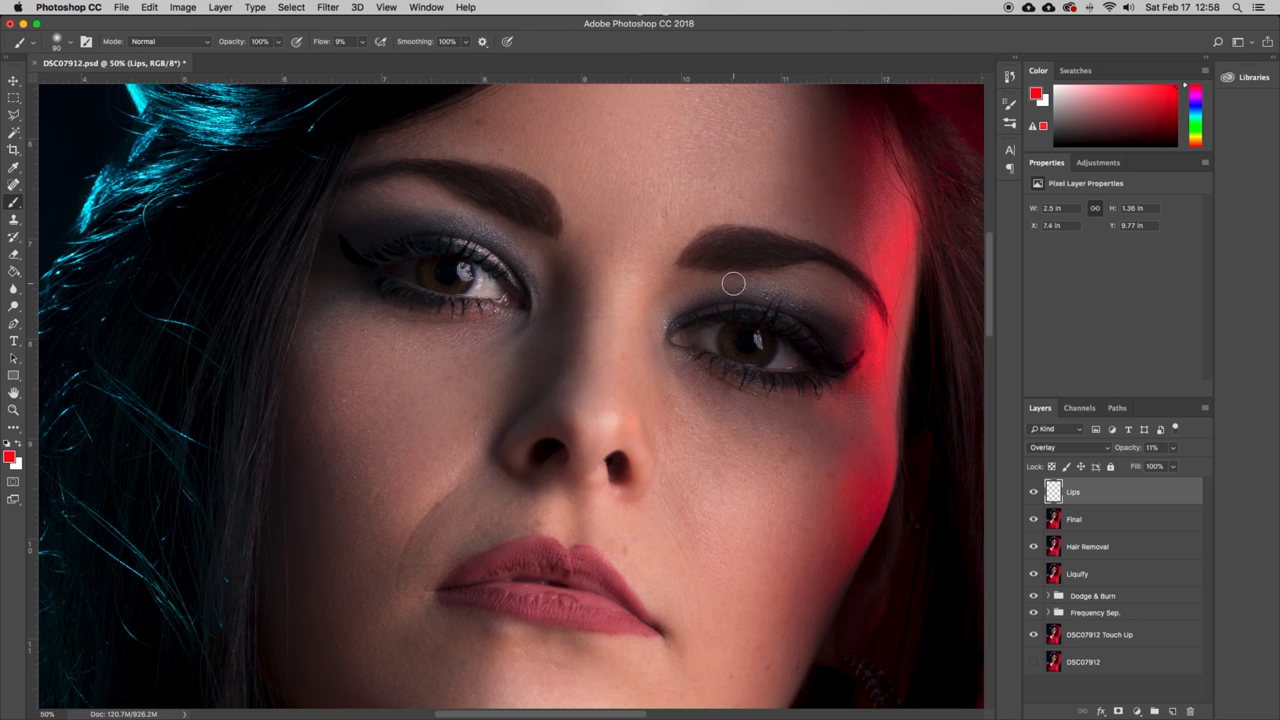
{"action": "mouse_move", "coordinate": [1152, 596]}
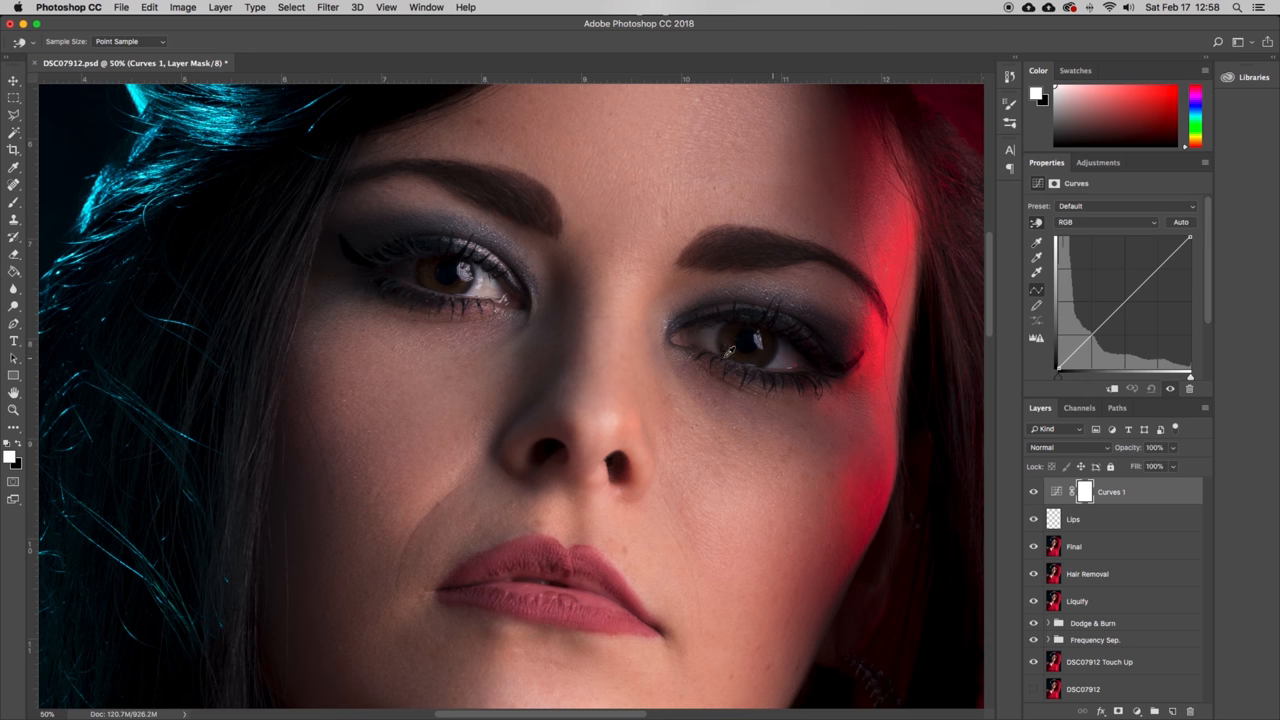
- Bend the tone curve upward to brighten the image
{"action": "left_click_drag", "start_coordinate": [1096, 324], "coordinate": [1096, 324]}
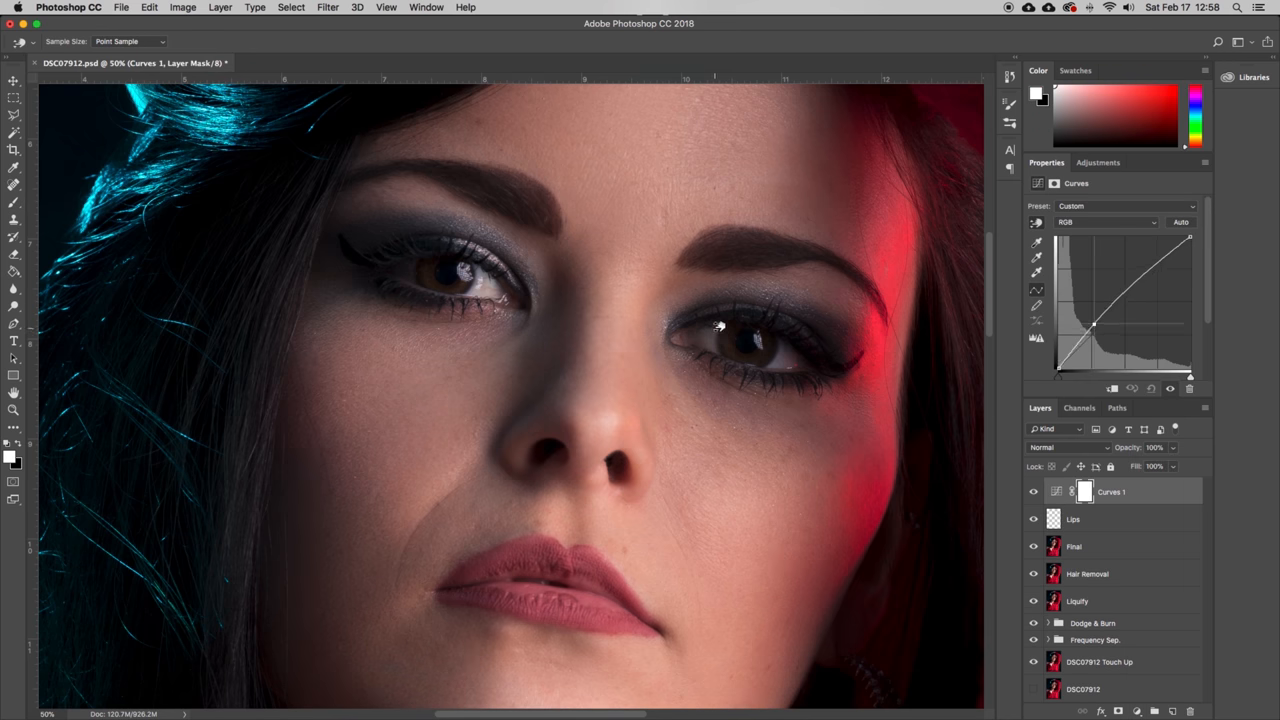
{"action": "left_click_drag", "start_coordinate": [1094, 324], "coordinate": [1094, 312]}
{"action": "type", "text": "Eyes"}
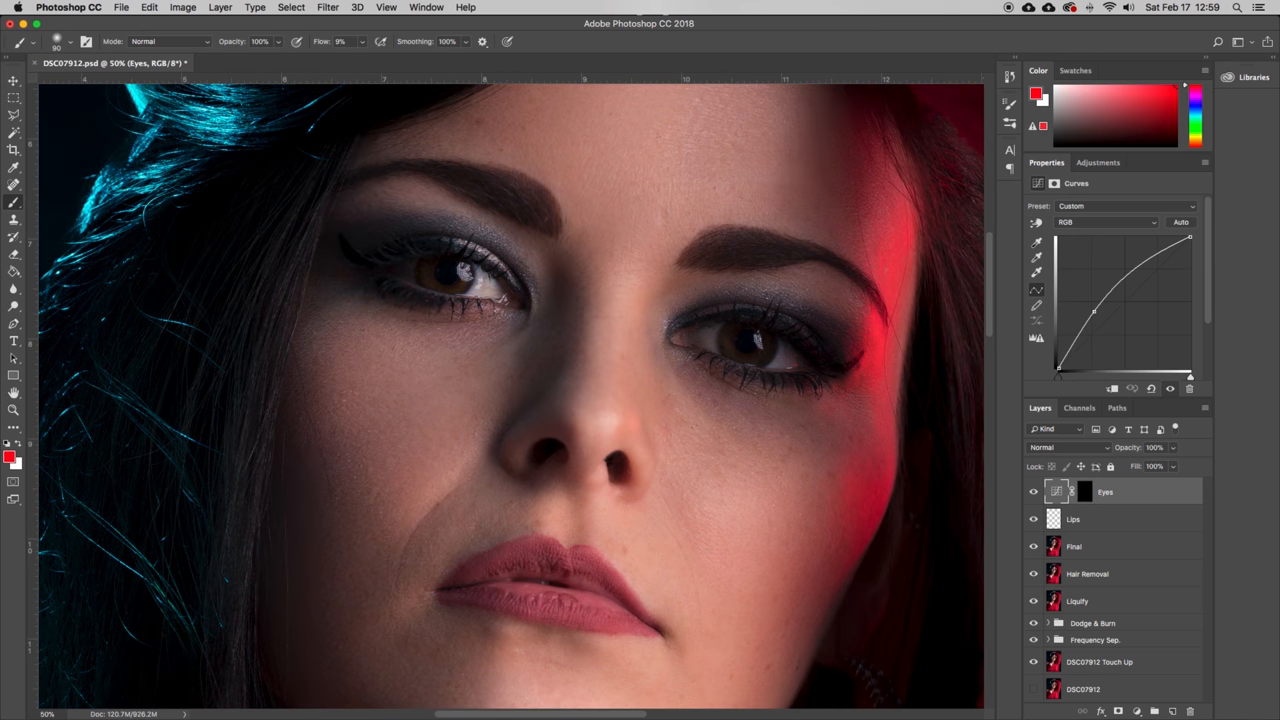
{"action": "mouse_move", "coordinate": [312, 248]}
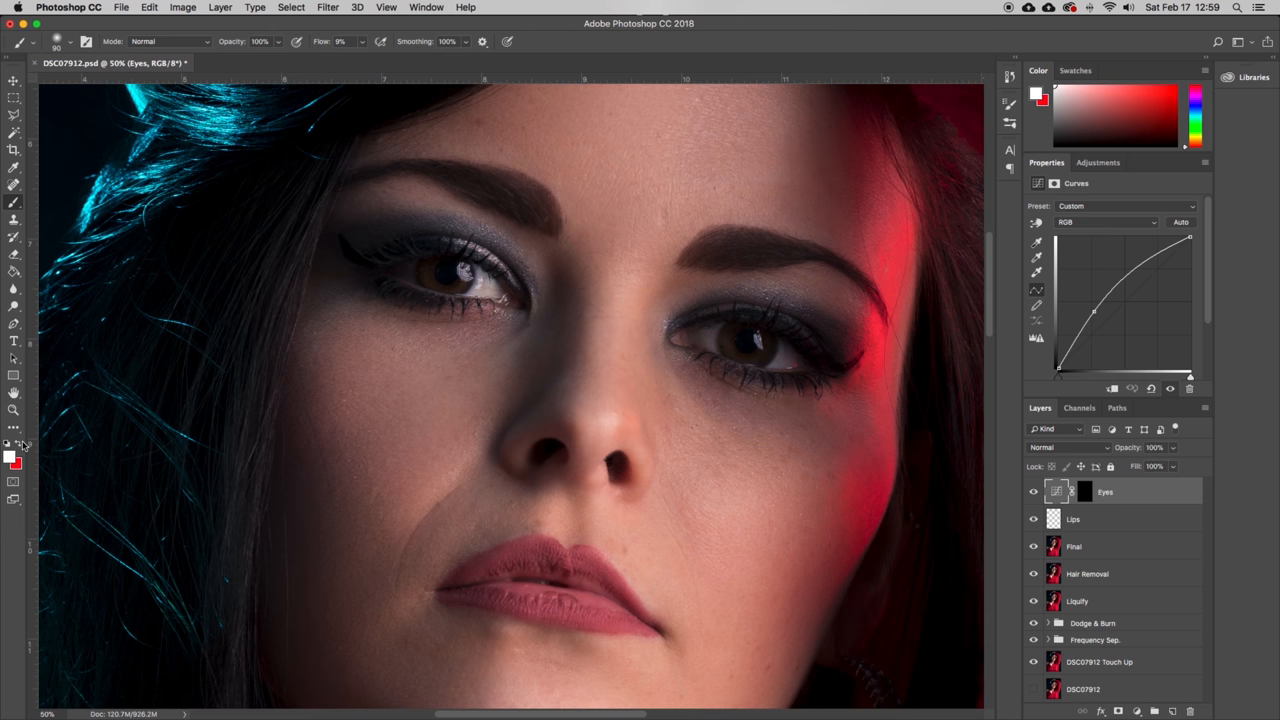
- Target the Eyes layer's black mask for painting over the irises
{"action": "left_click", "coordinate": [12, 452]}
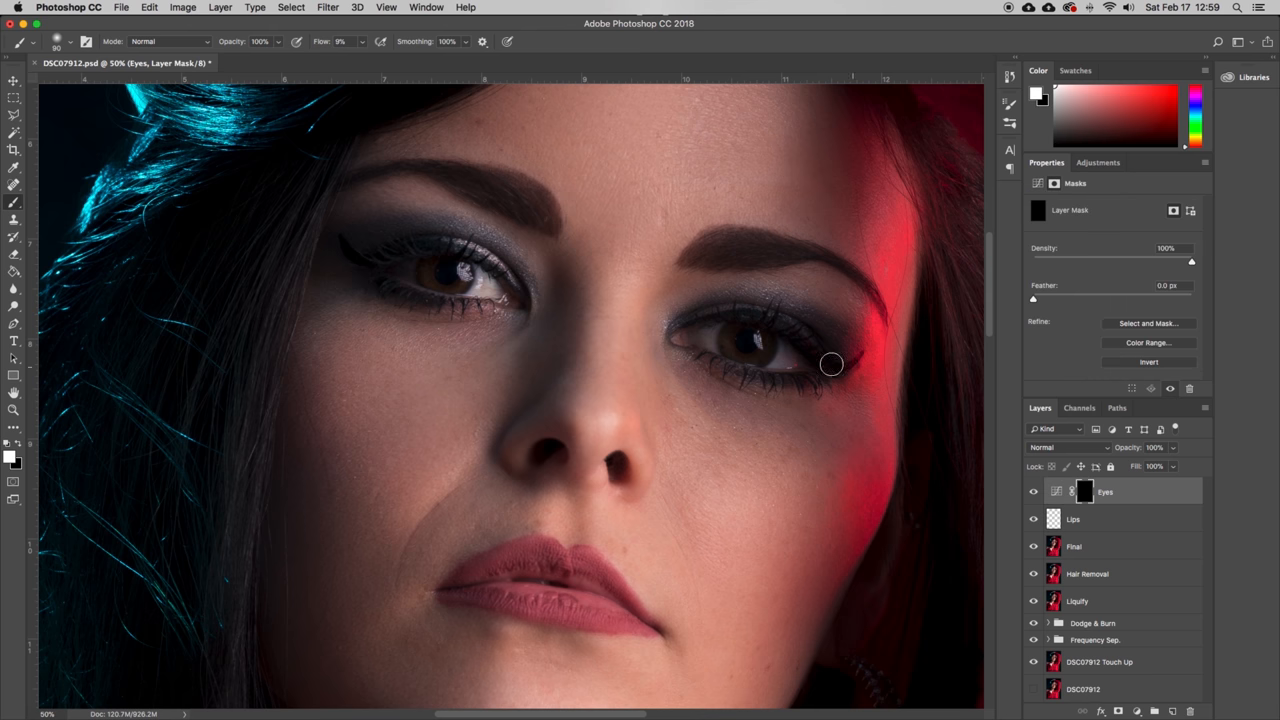
{"action": "mouse_move", "coordinate": [752, 348]}
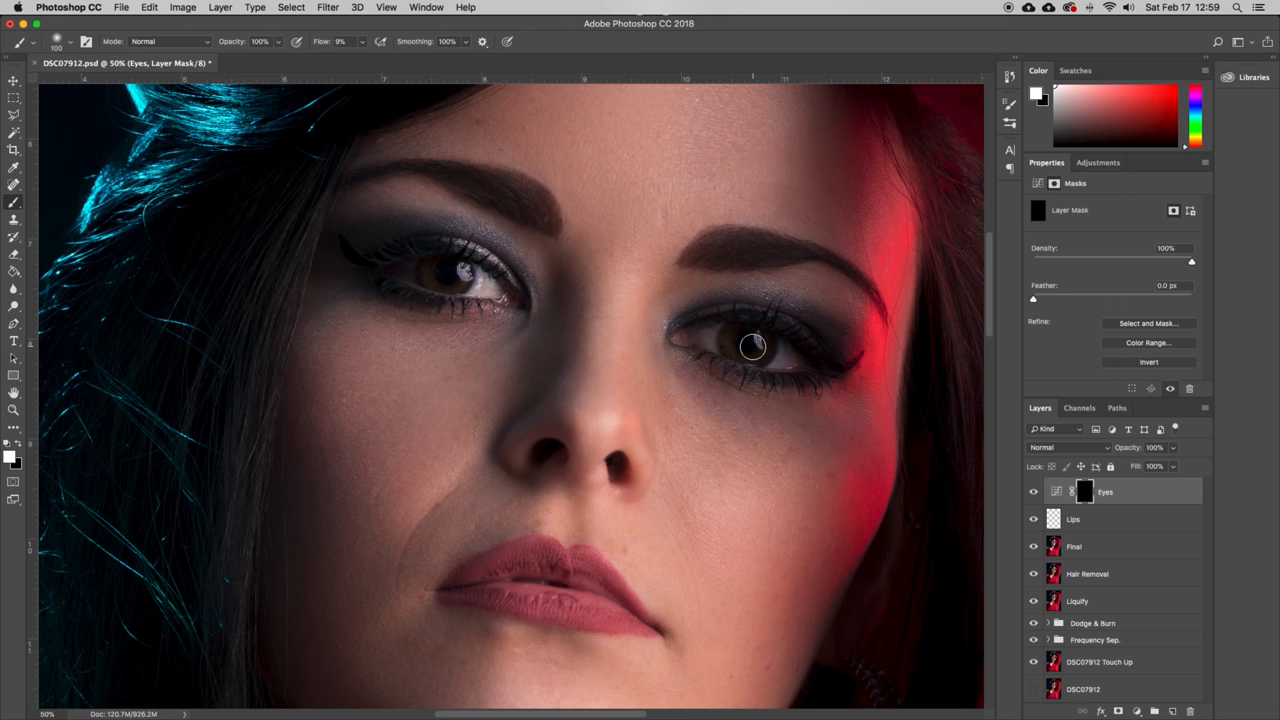
{"action": "mouse_move", "coordinate": [688, 344]}
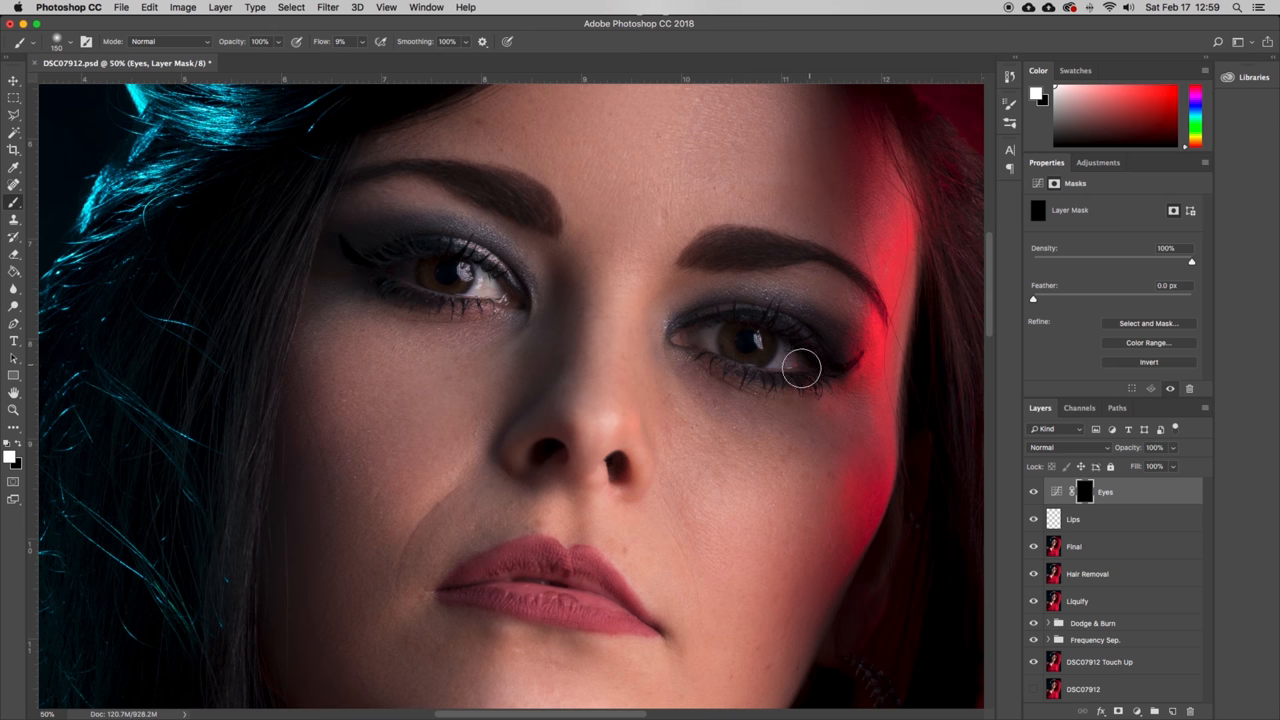
{"action": "mouse_move", "coordinate": [464, 268]}
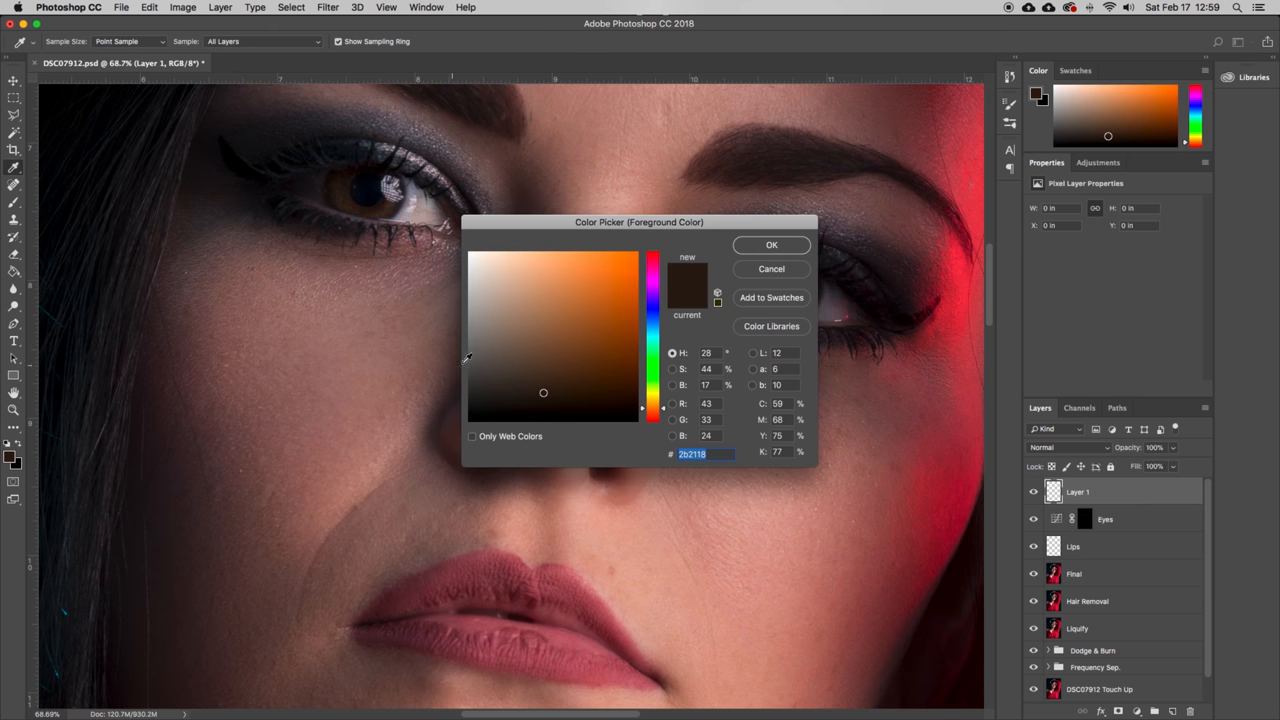
- Choose an orange foreground paint colour
{"action": "left_click", "coordinate": [770, 244]}
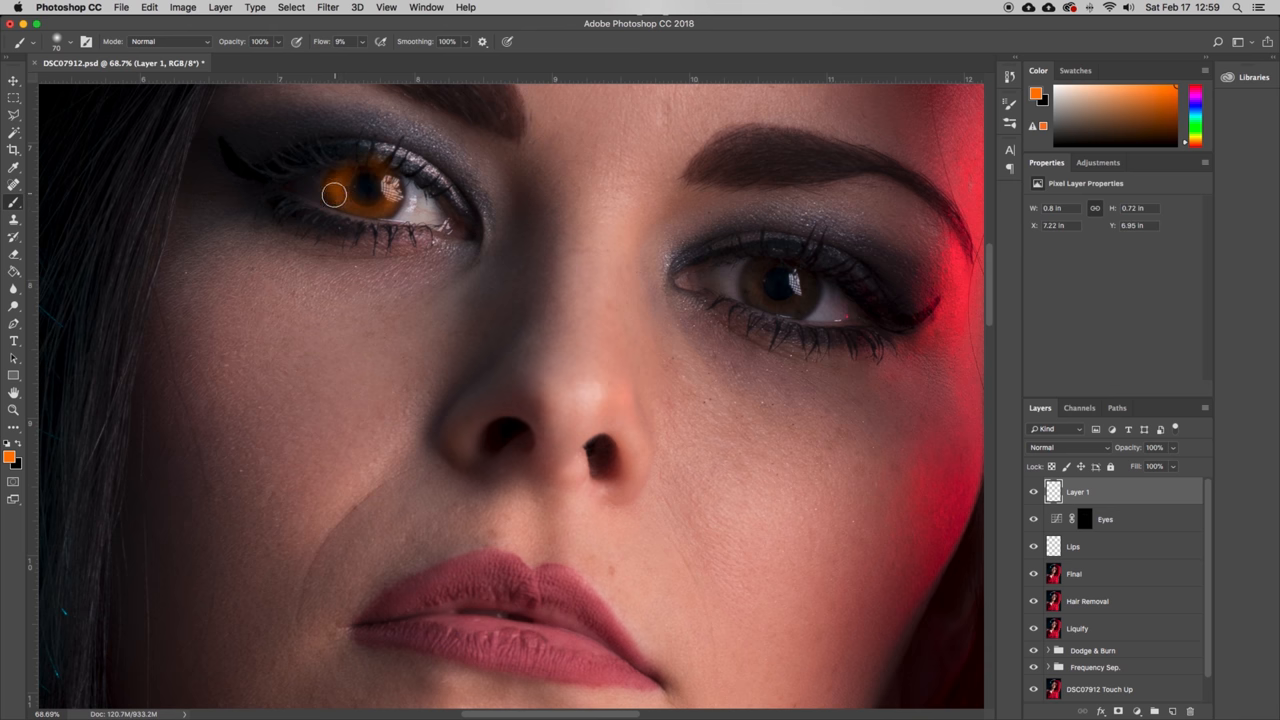
{"action": "mouse_move", "coordinate": [790, 296]}
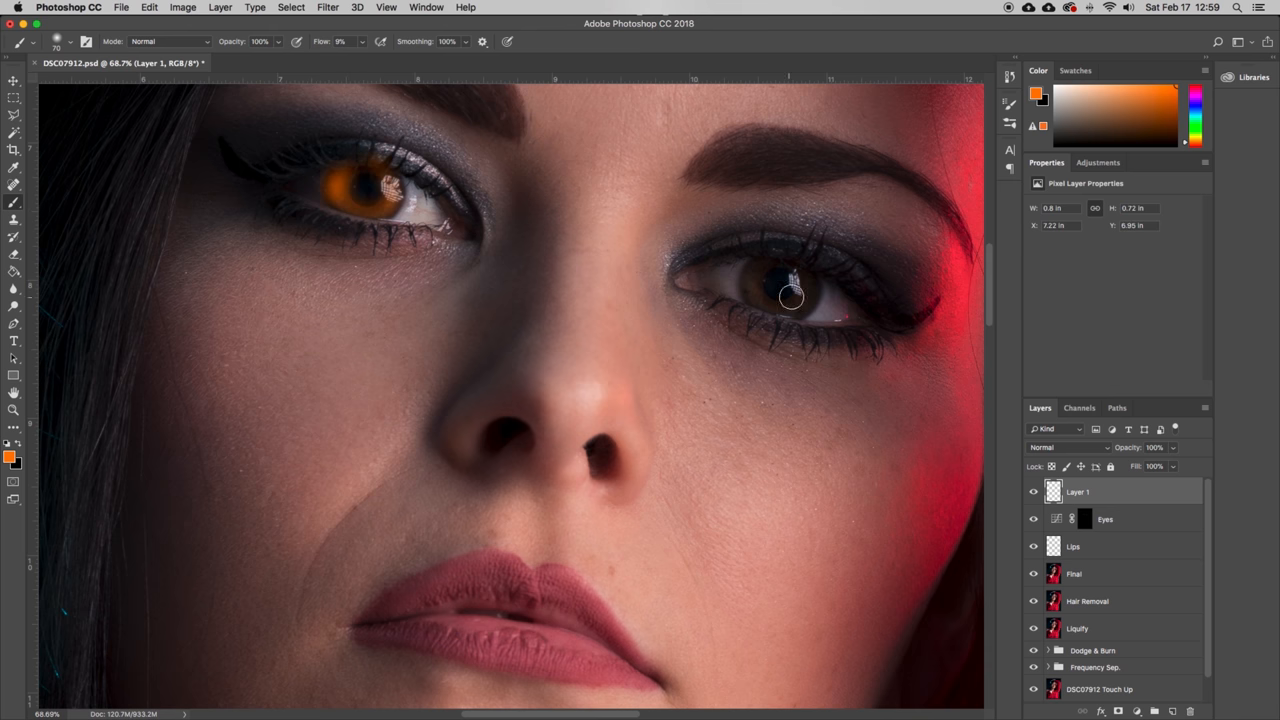
- Paint orange over the right iris and blend Layer 1 in Overlay mode
{"action": "left_click_drag", "start_coordinate": [790, 298], "coordinate": [746, 300]}
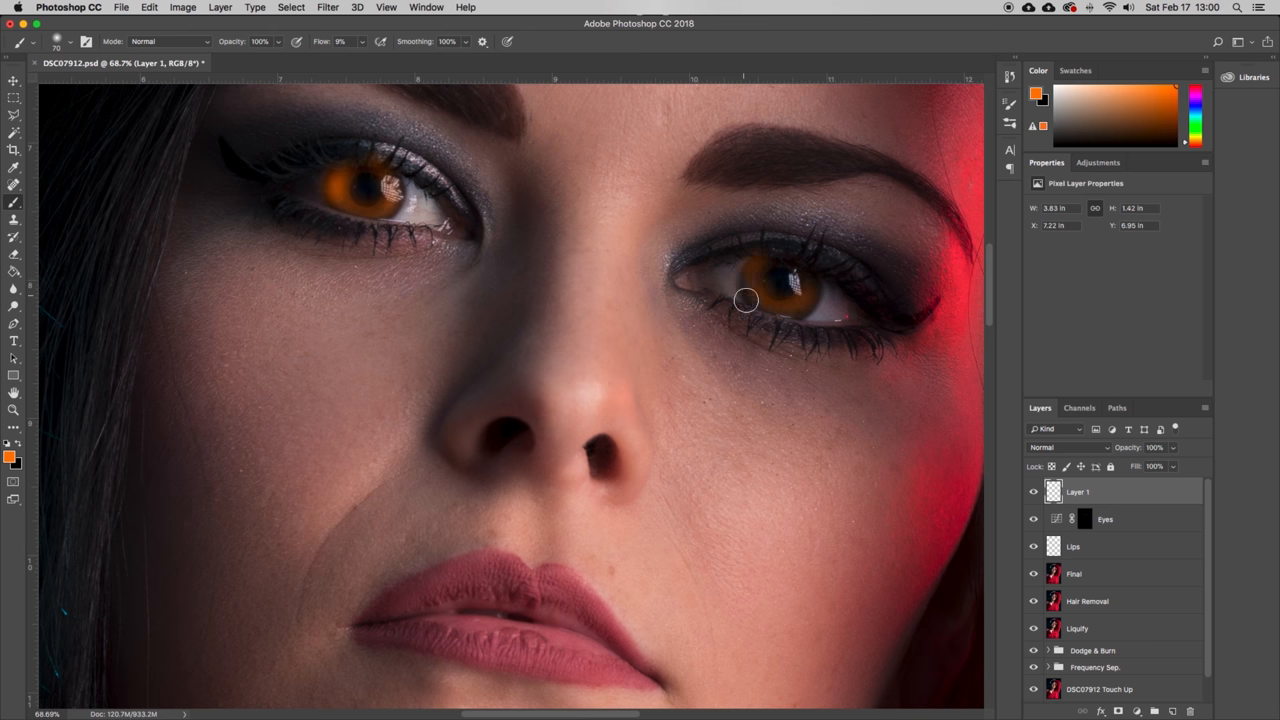
{"action": "left_click_drag", "start_coordinate": [744, 300], "coordinate": [804, 316]}
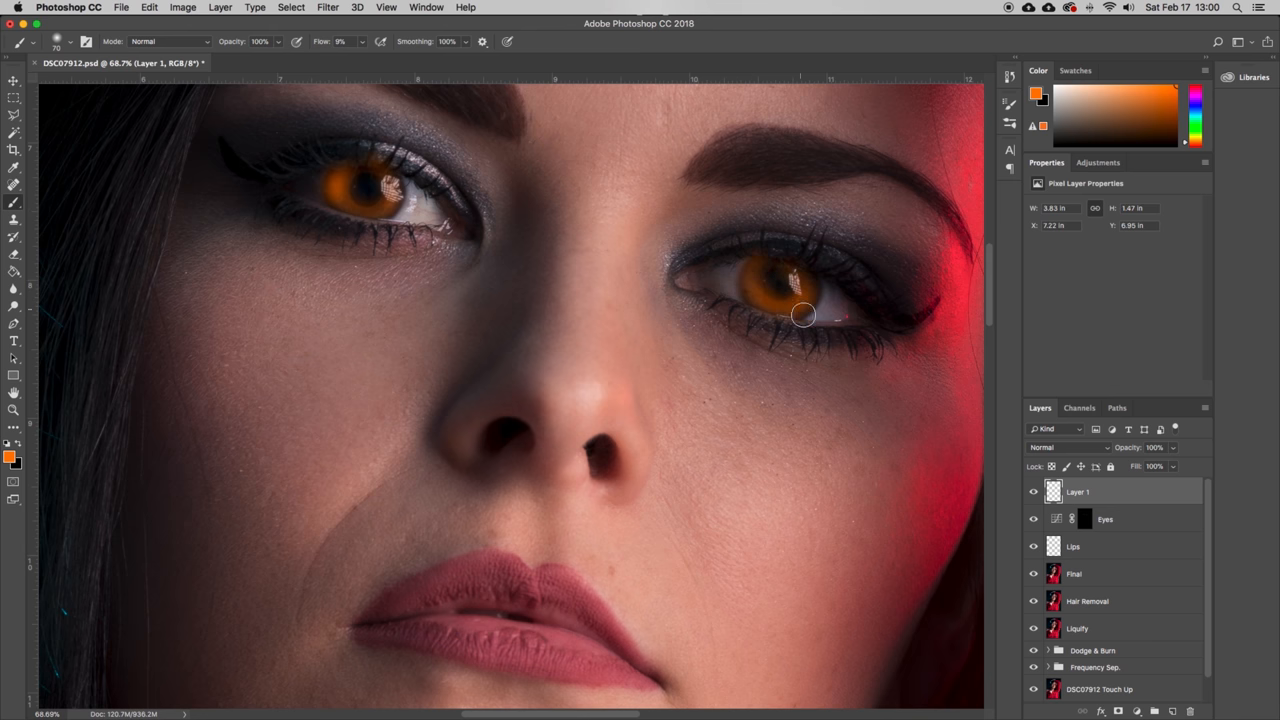
{"action": "left_click", "coordinate": [1070, 448]}
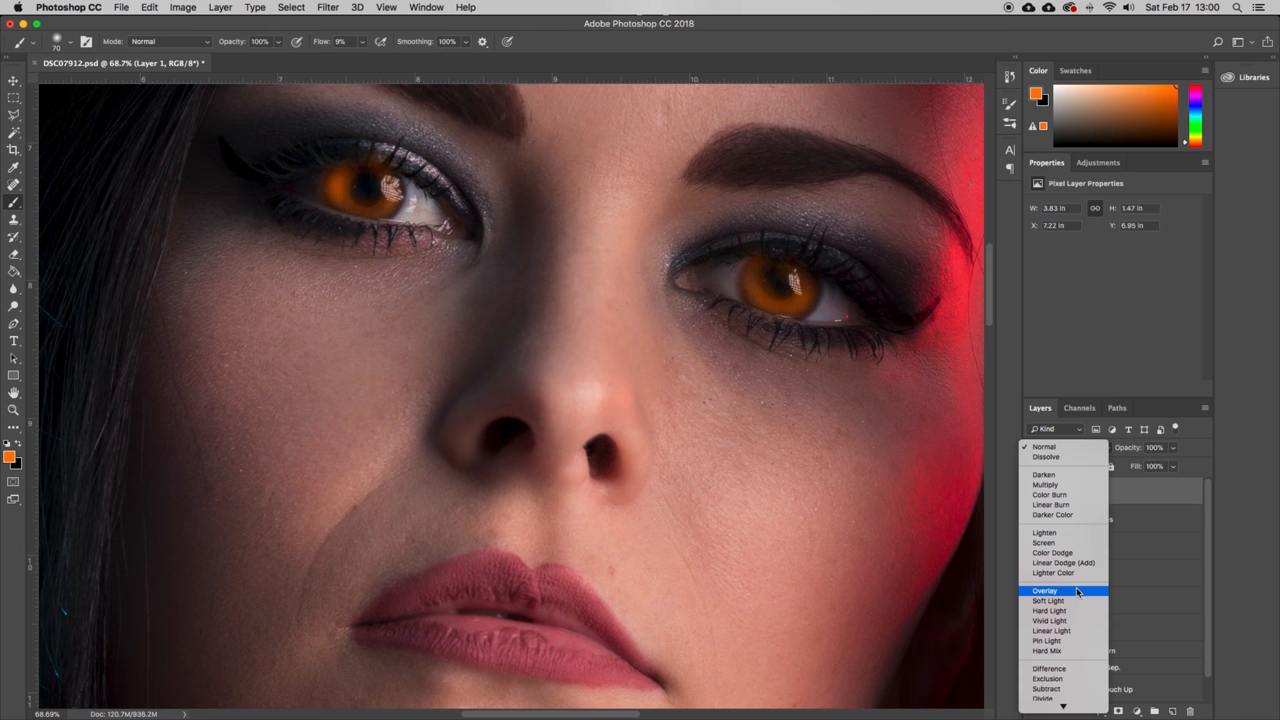
{"action": "left_click", "coordinate": [1044, 590]}
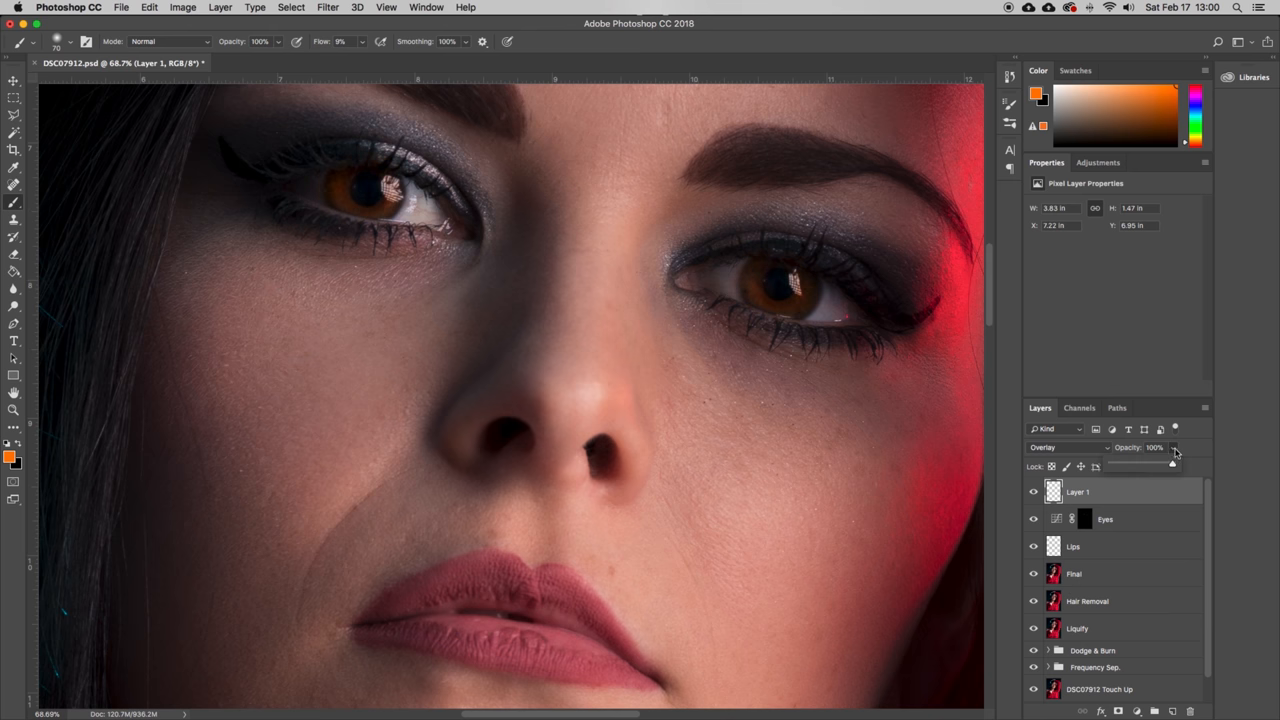
- Reduce the orange layer's opacity, toggling visibility to compare the tint
{"action": "left_click_drag", "start_coordinate": [1172, 458], "coordinate": [1144, 466]}
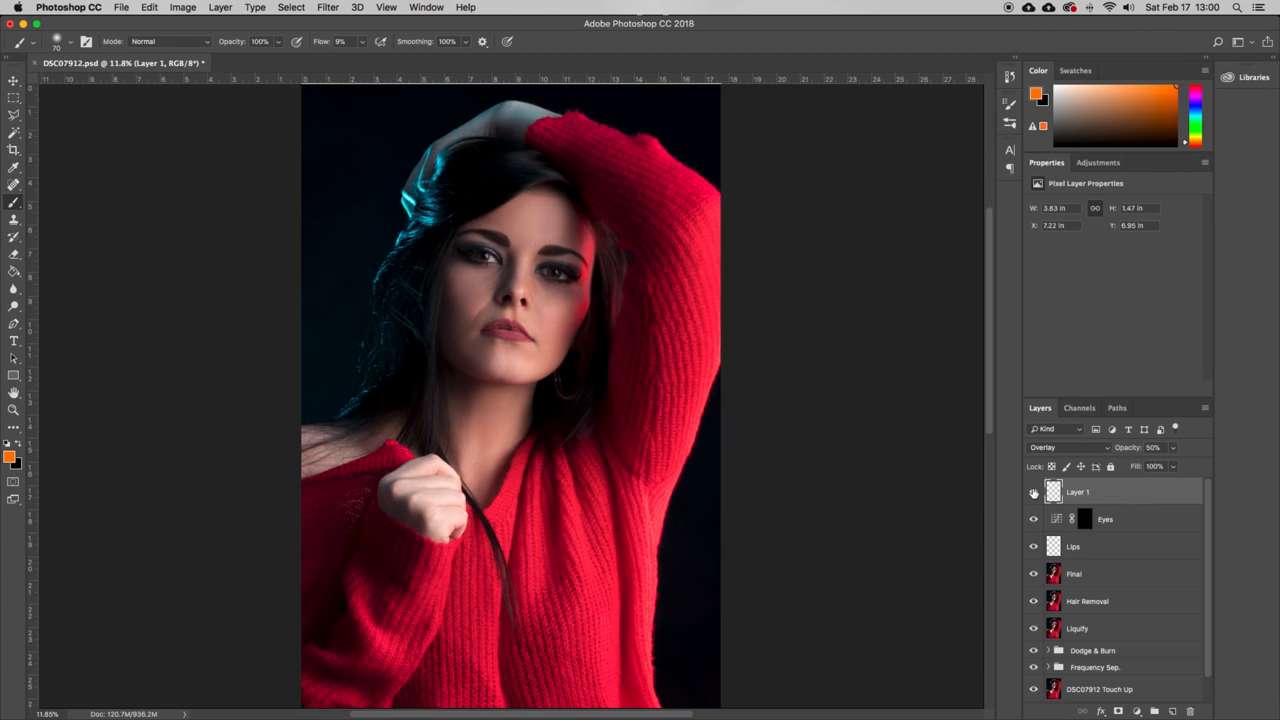
{"action": "left_click", "coordinate": [1034, 492]}
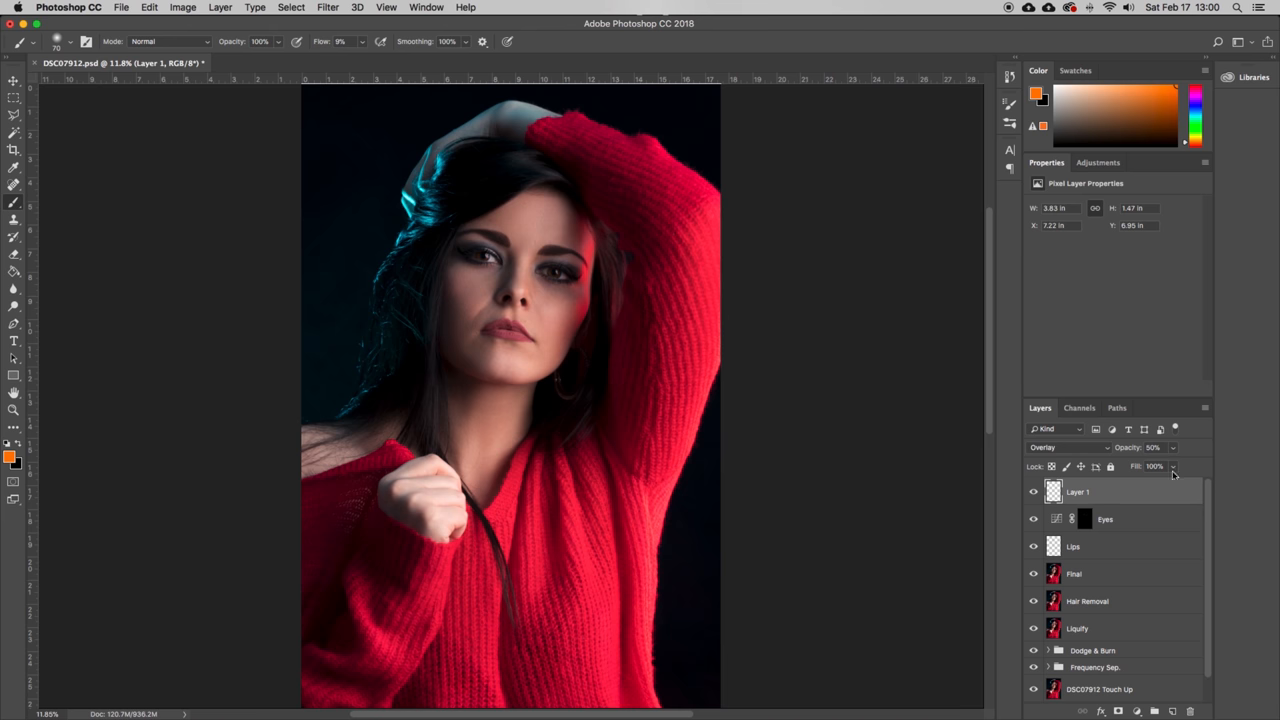
{"action": "left_click_drag", "start_coordinate": [1160, 466], "coordinate": [1164, 466]}
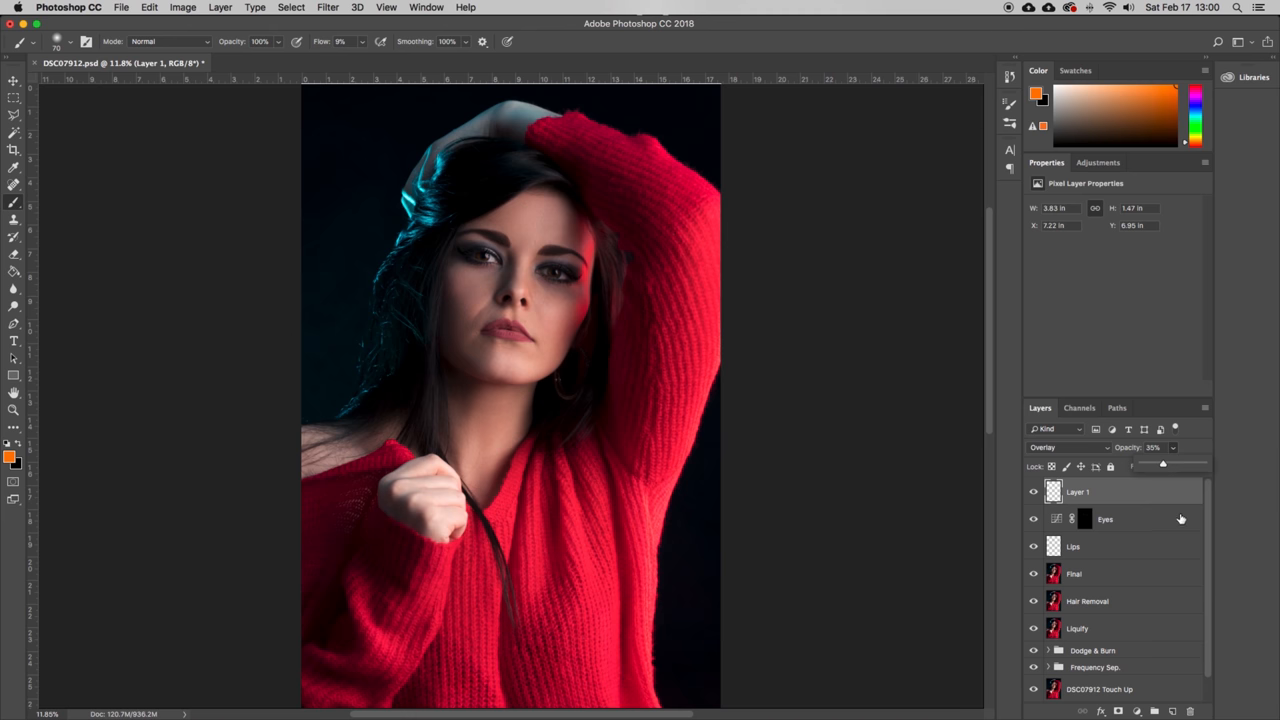
{"action": "left_click", "coordinate": [1104, 518]}
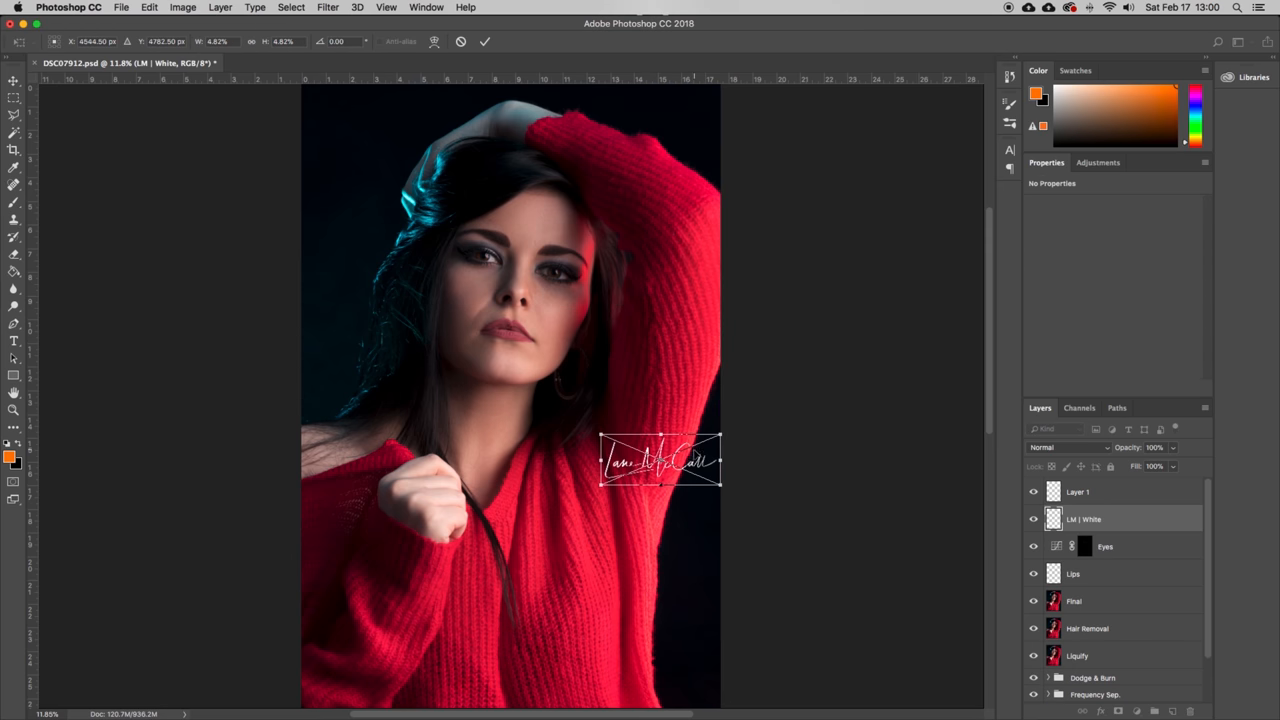
- Move the white signature layer down to the portrait's bottom-right corner
{"action": "left_click_drag", "start_coordinate": [660, 460], "coordinate": [660, 684]}
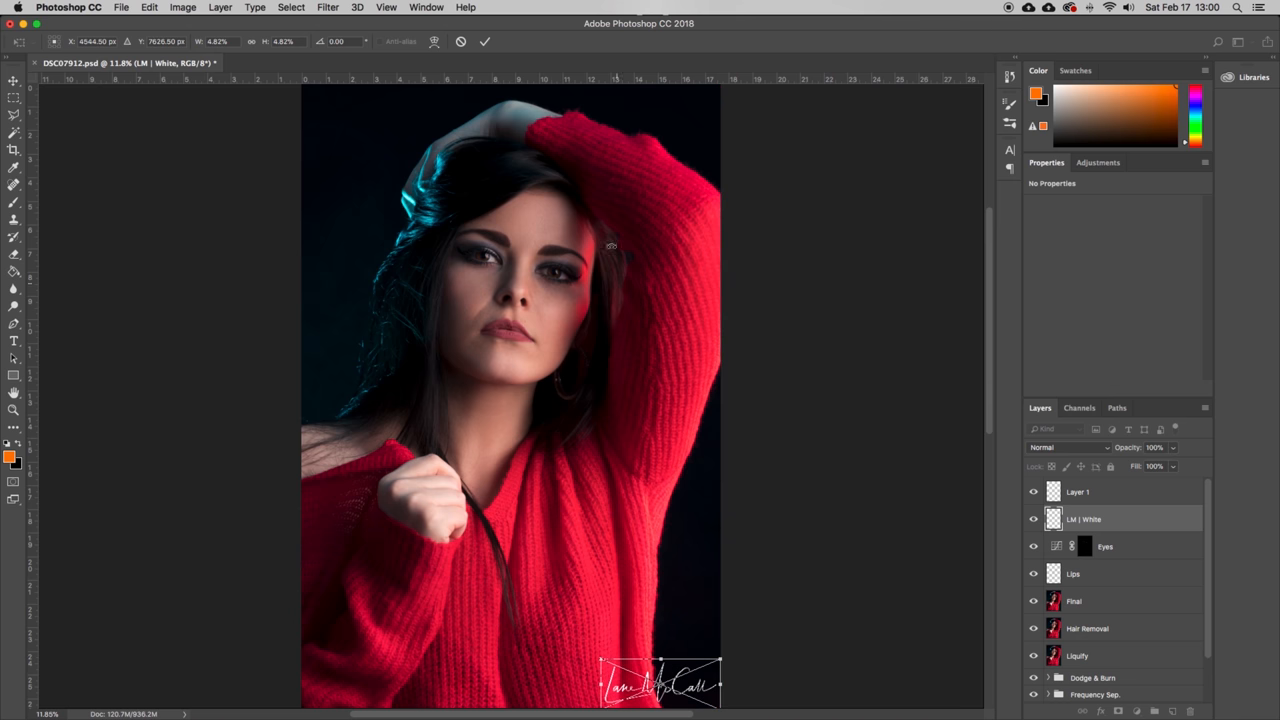